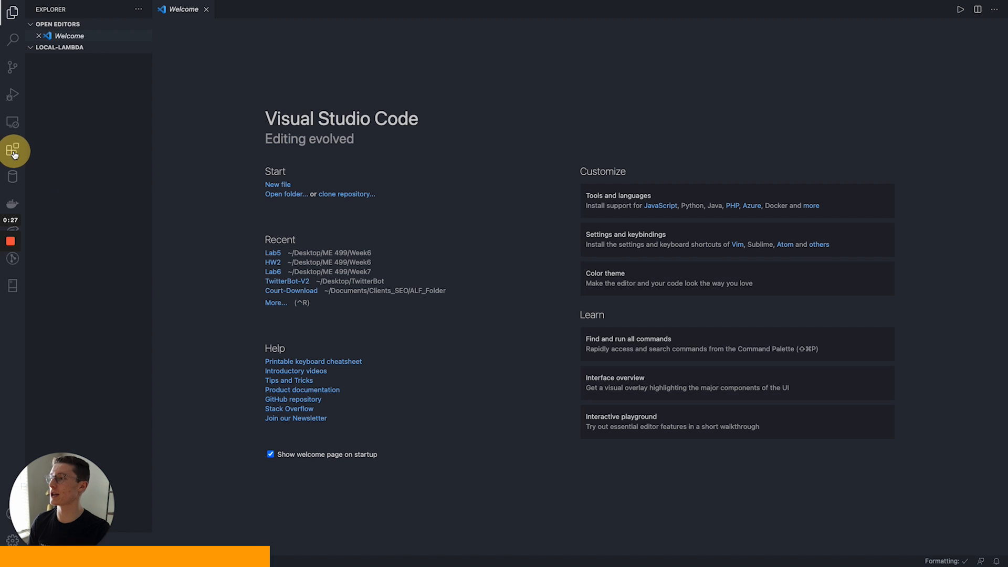
# Search the Extensions marketplace for 'aws too' and install the AWS Toolkit extension.
pyautogui.click(13, 149)
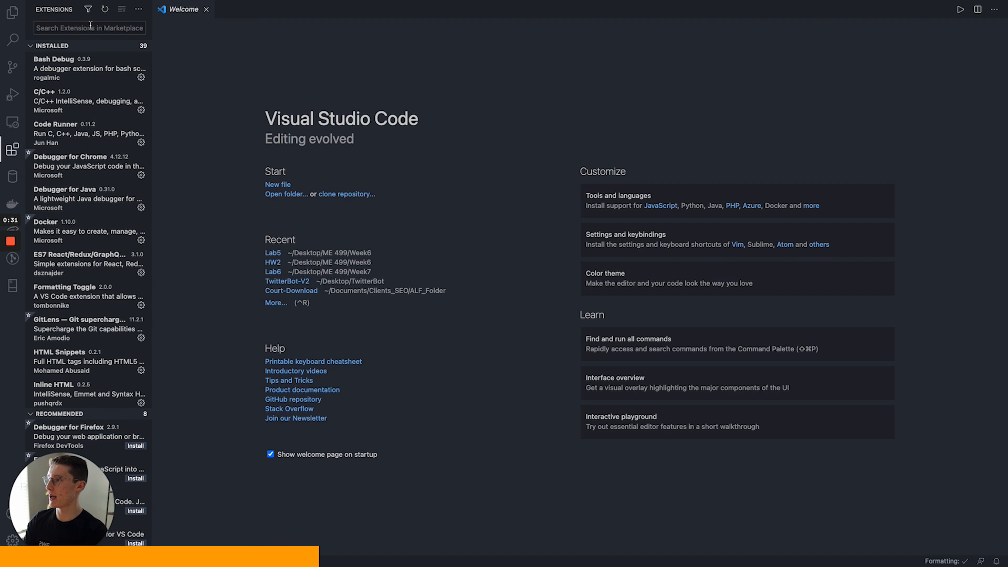
pyautogui.write('aws too')
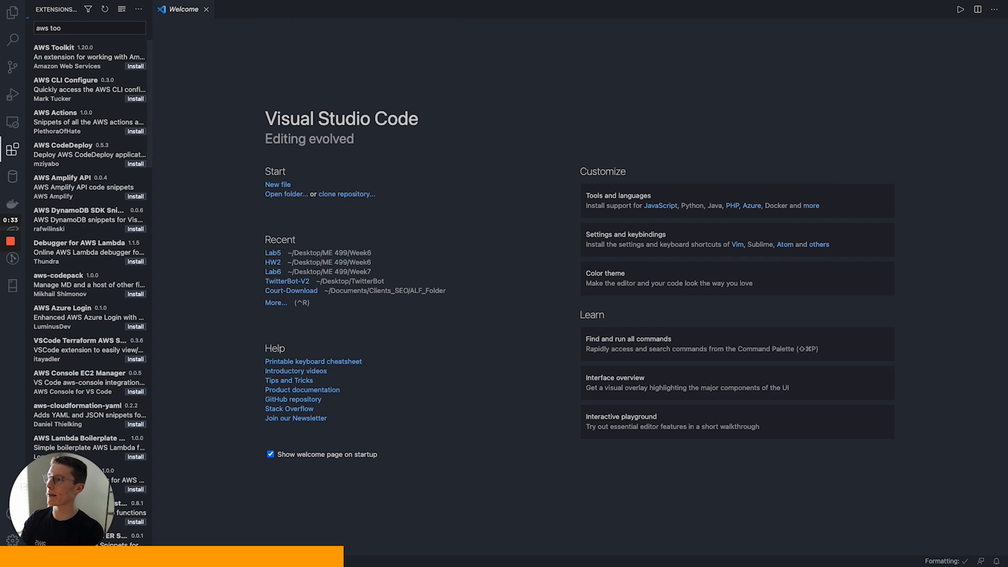
pyautogui.click(83, 57)
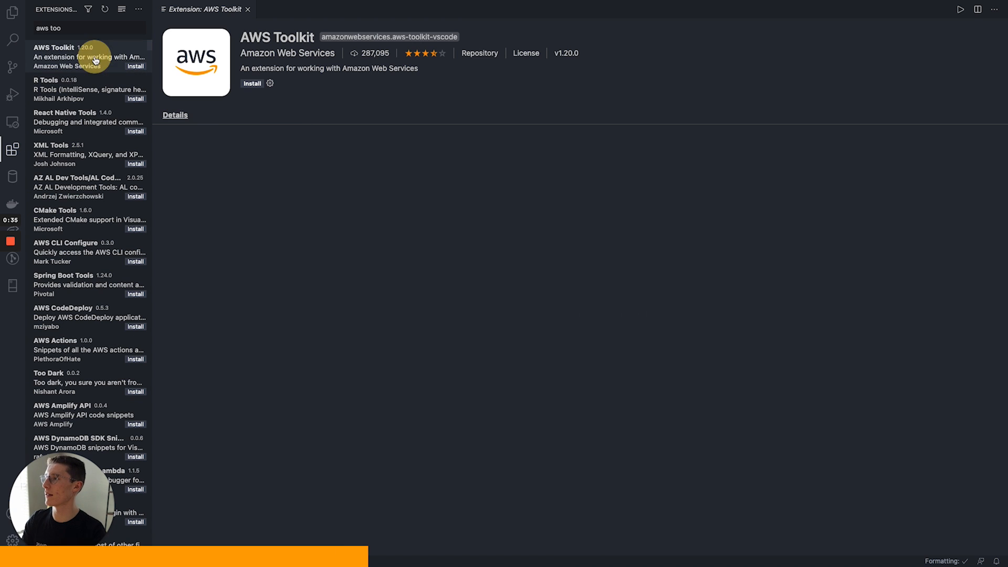
pyautogui.click(252, 84)
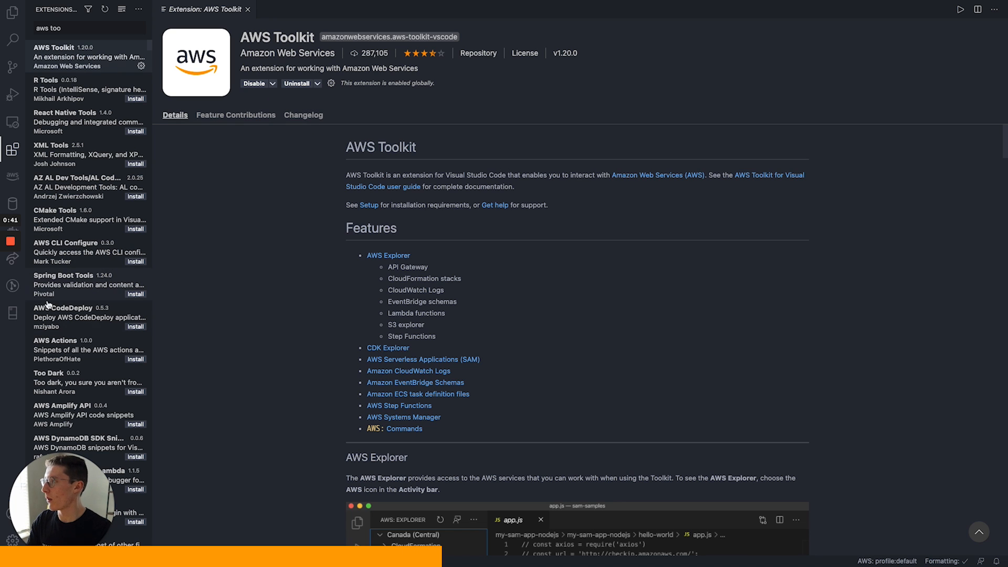
pyautogui.moveTo(12, 177)
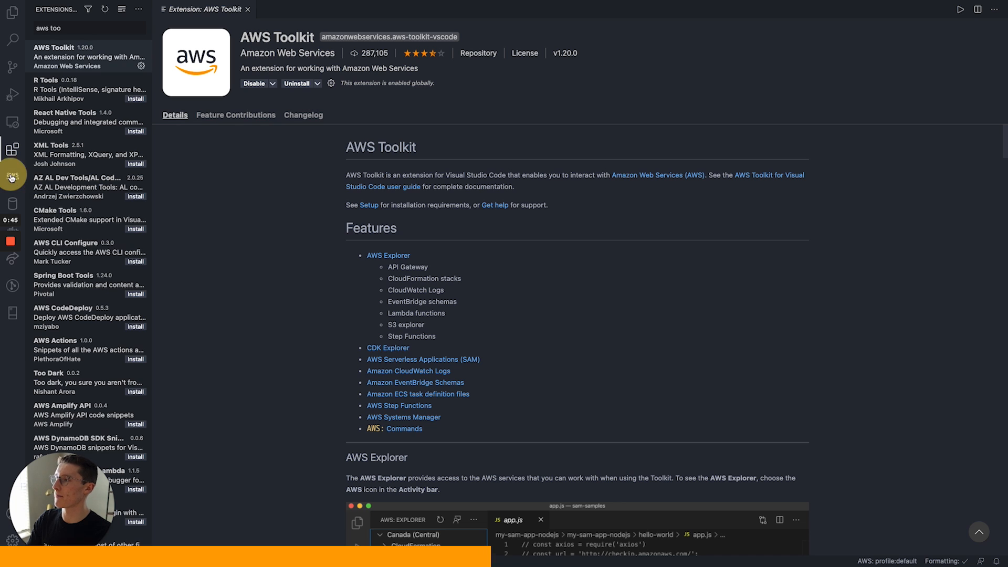
# Open the AWS explorer and expand its Lambda node to list existing functions.
pyautogui.click(11, 176)
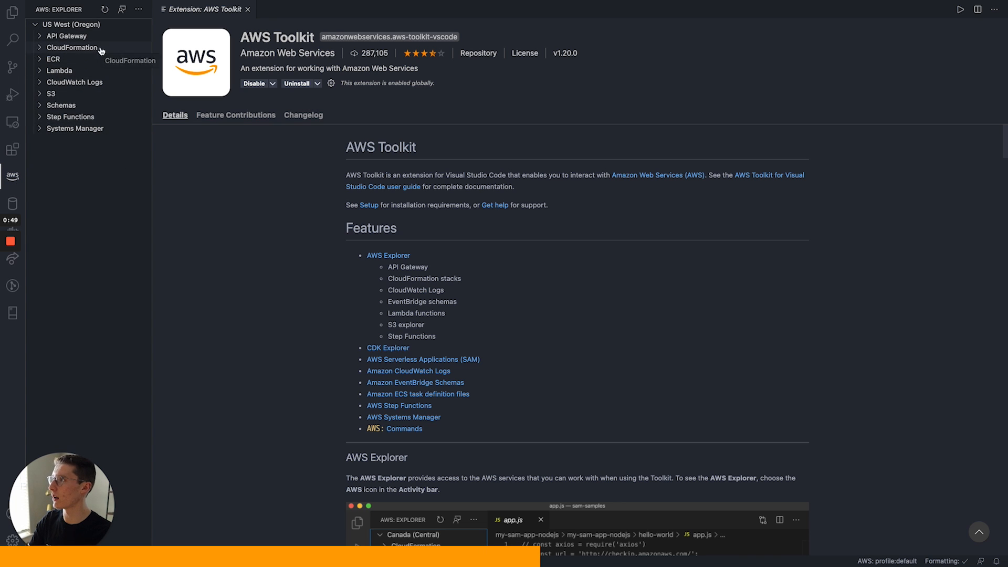
pyautogui.click(138, 9)
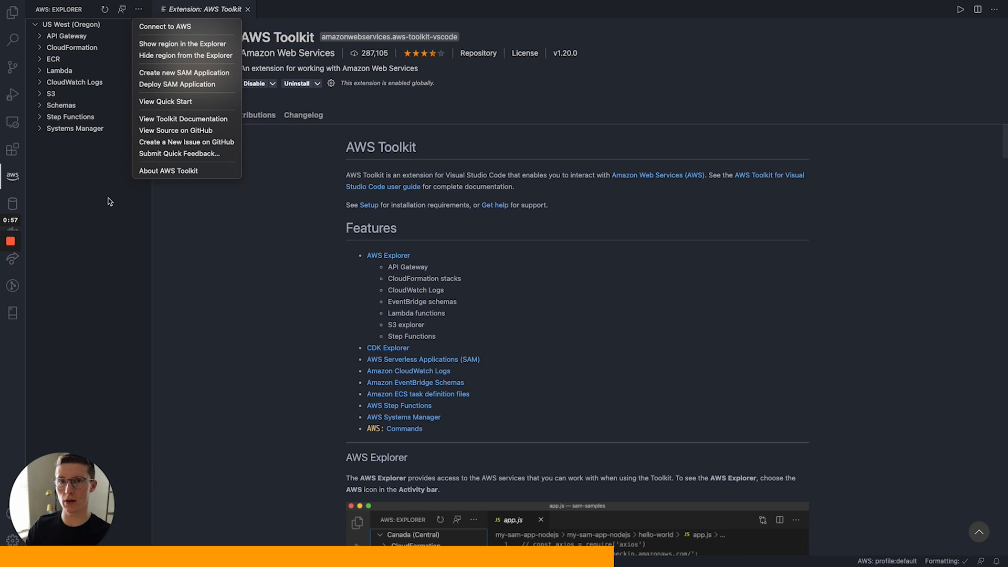
pyautogui.moveTo(147, 225)
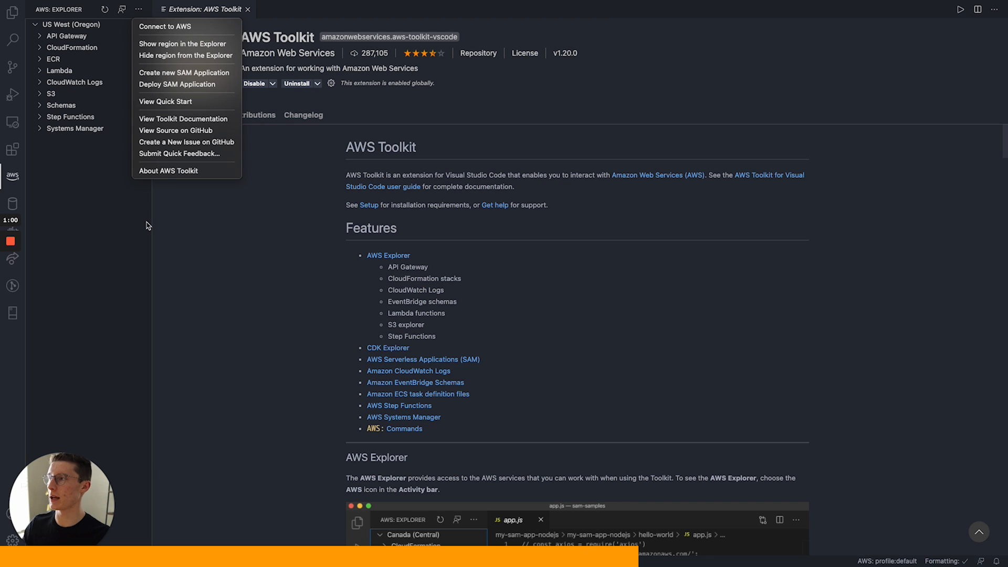
pyautogui.moveTo(121, 199)
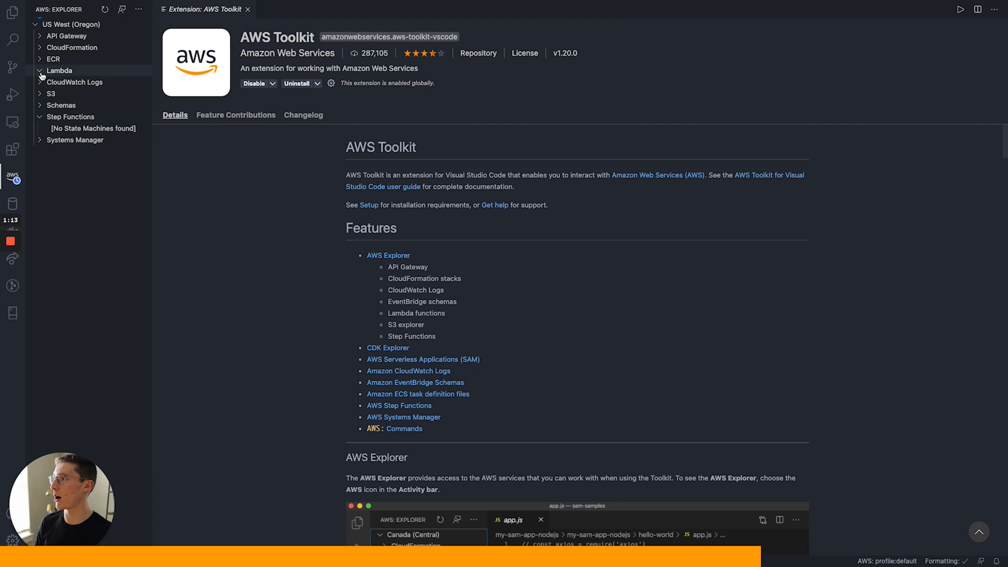
pyautogui.click(60, 70)
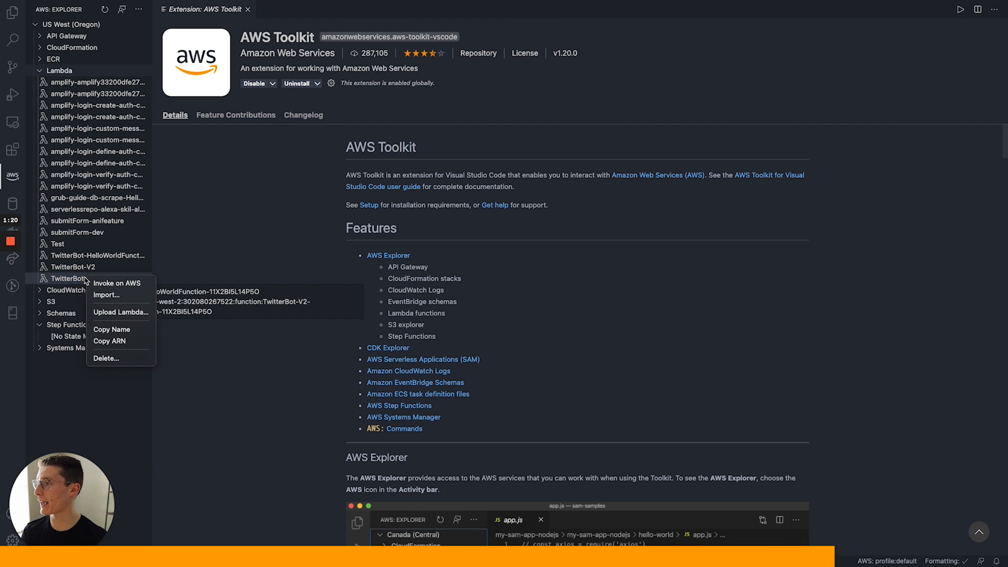
pyautogui.moveTo(106, 295)
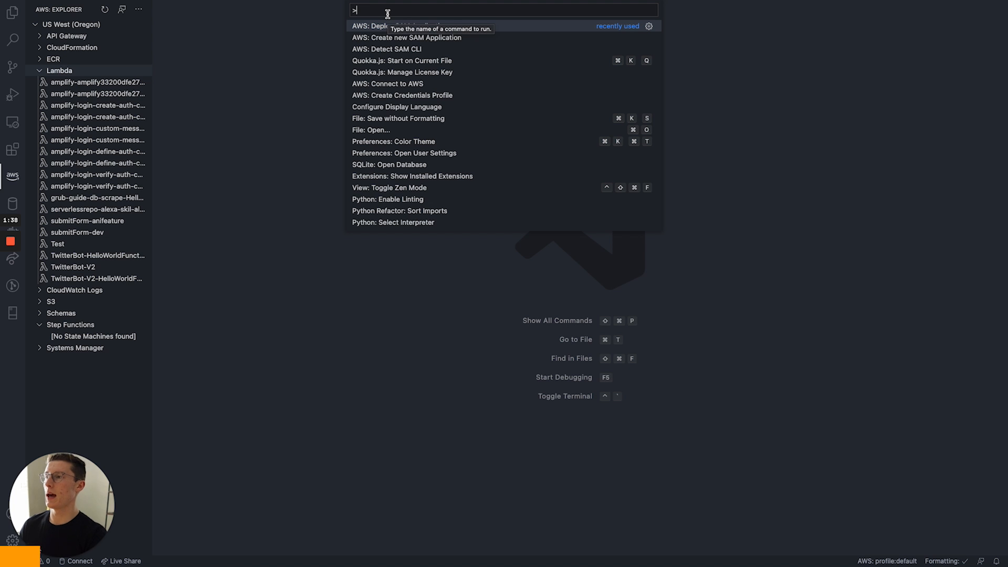
# Start a new SAM application using nodejs12.x, the Hello World template and the Local-Lambda folder.
pyautogui.write('aws')
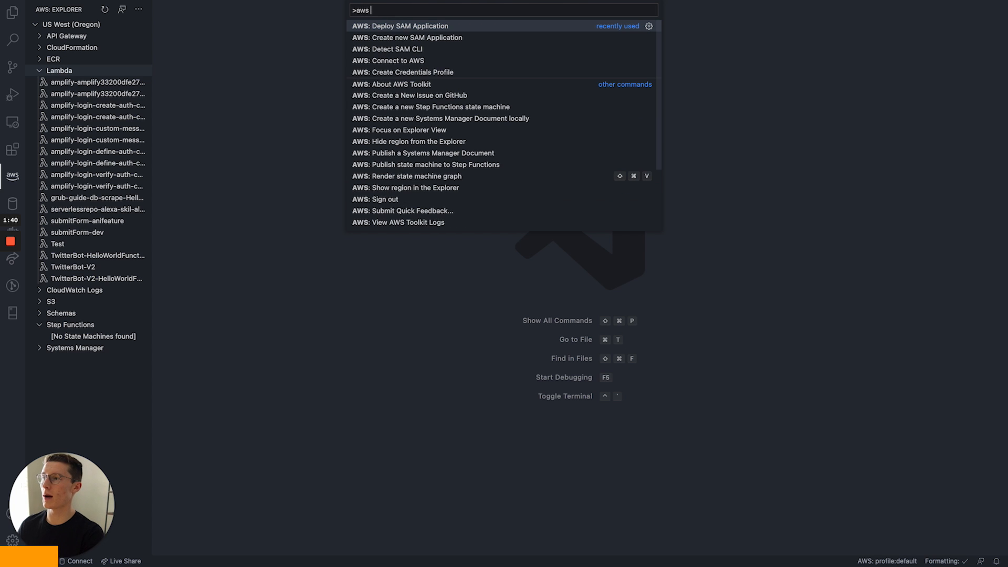
pyautogui.click(407, 38)
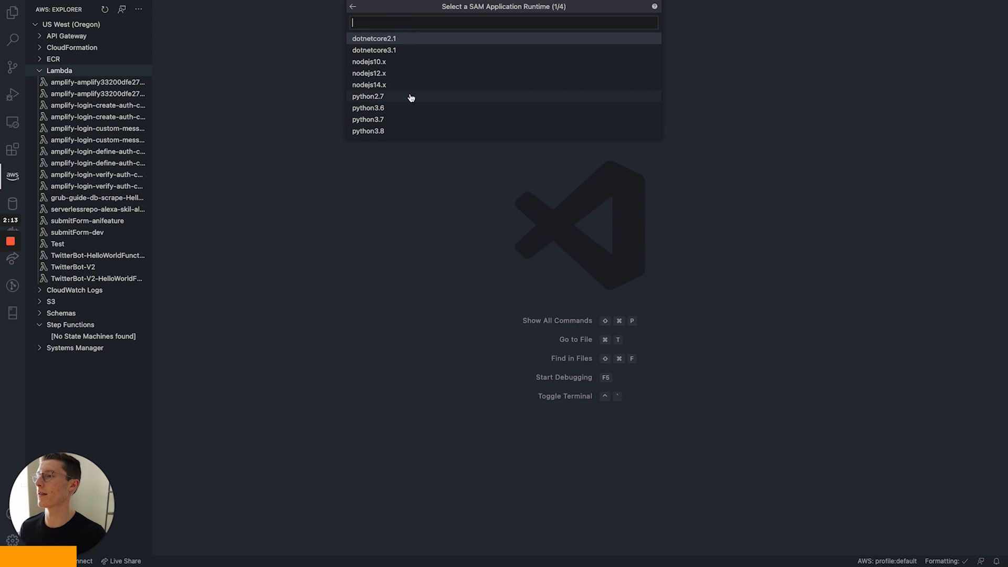
pyautogui.moveTo(378, 72)
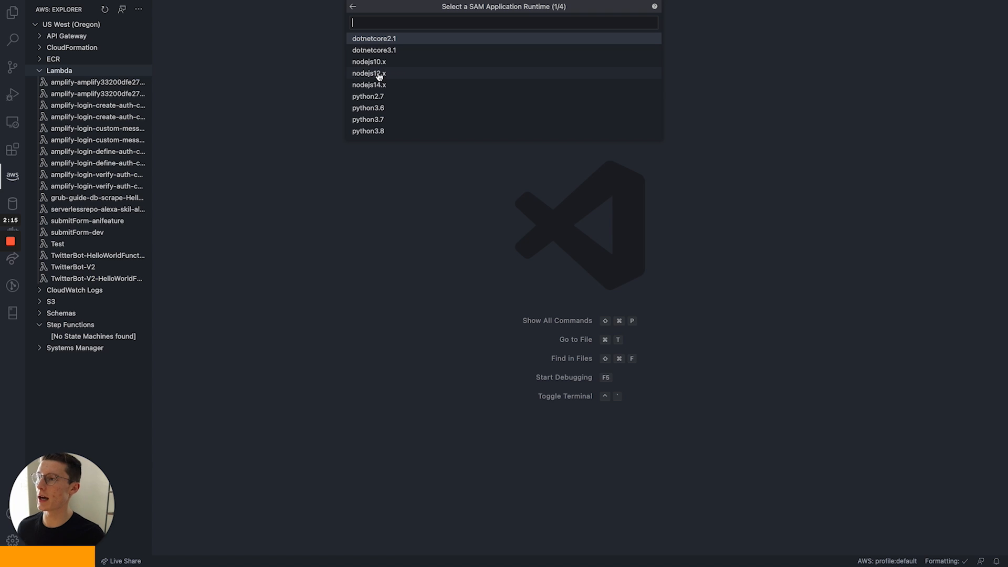
pyautogui.click(369, 72)
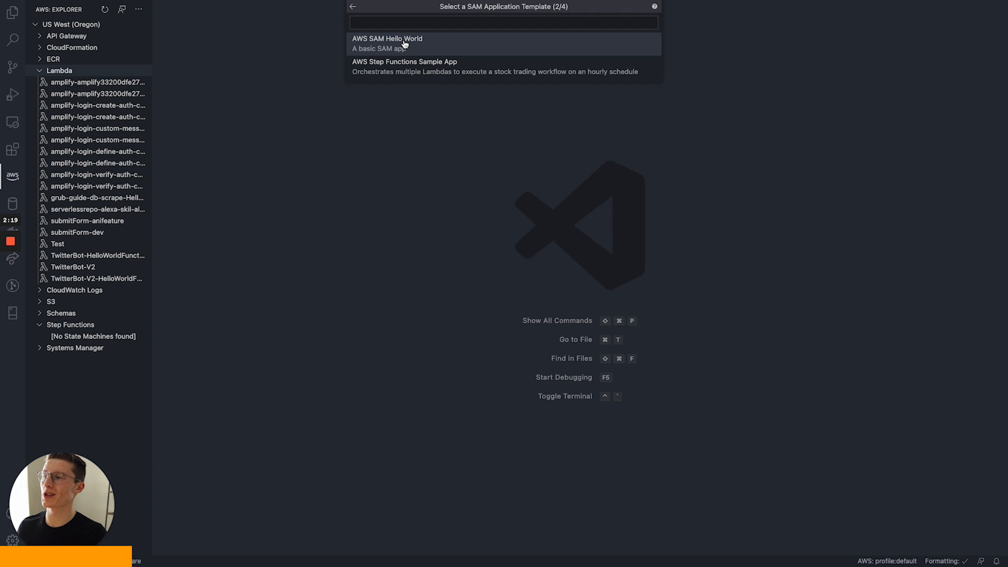
pyautogui.click(387, 43)
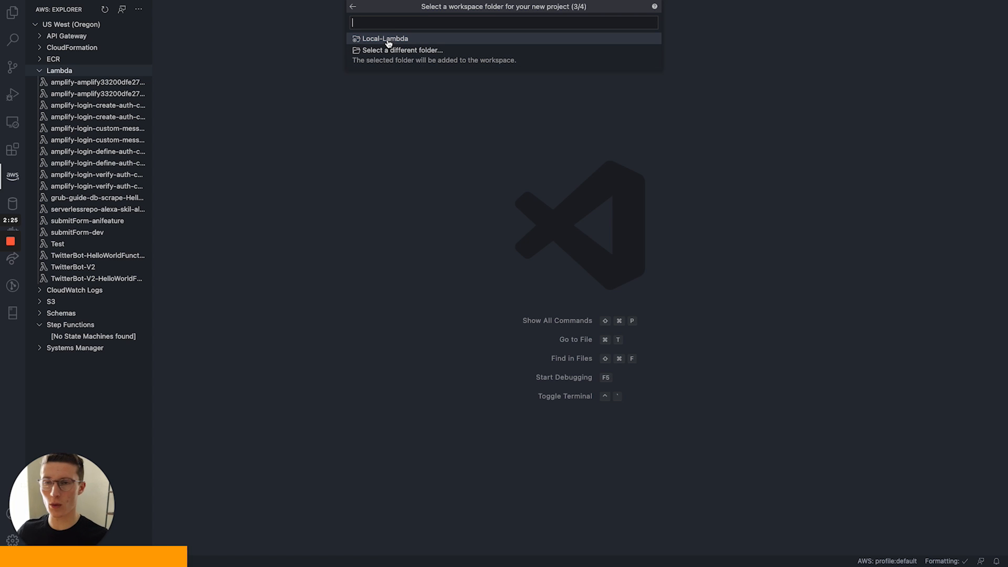
pyautogui.click(386, 38)
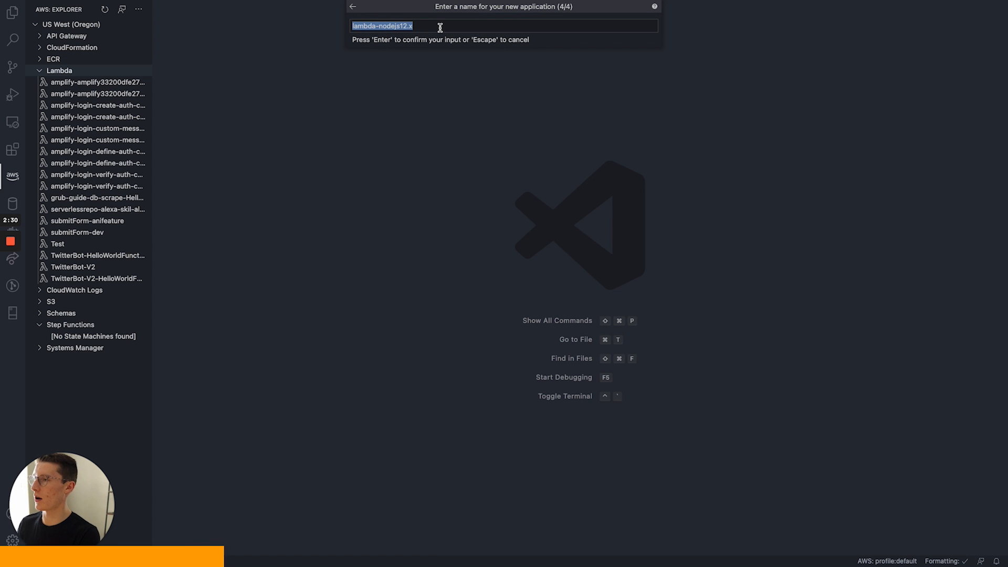
# Name the SAM application 'my-first-lambda-local'.
pyautogui.write('lambda-l')
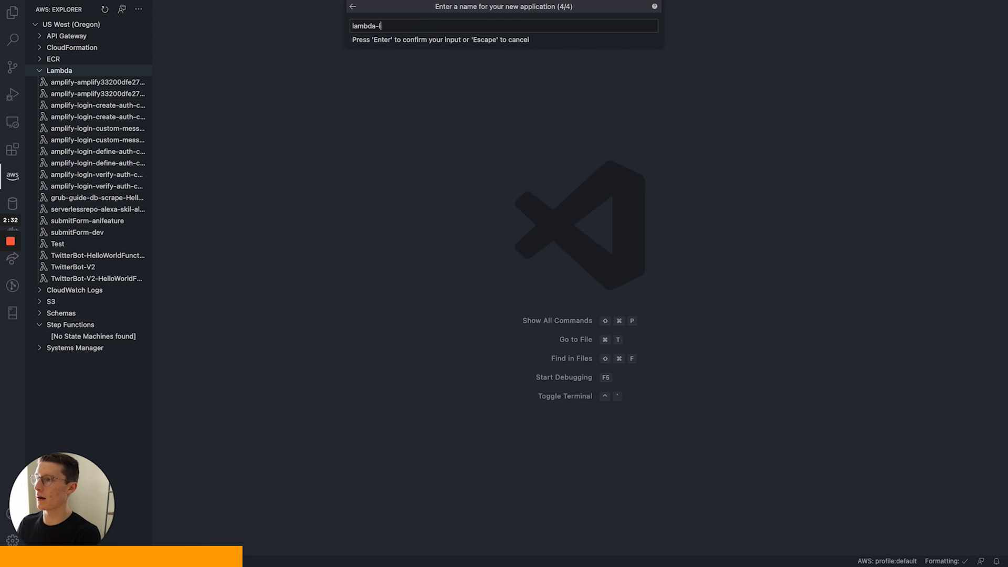
pyautogui.write('ocal')
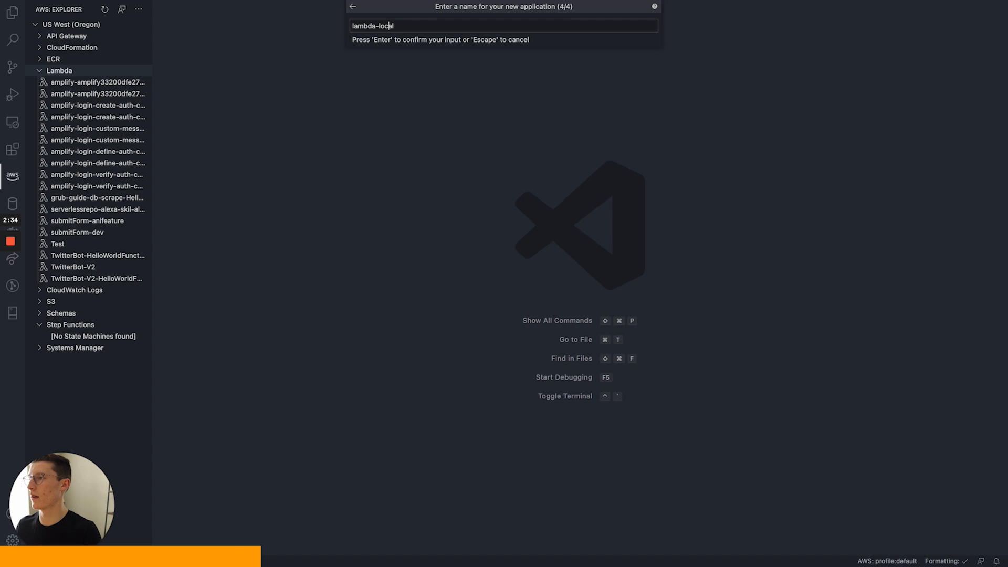
pyautogui.write('my')
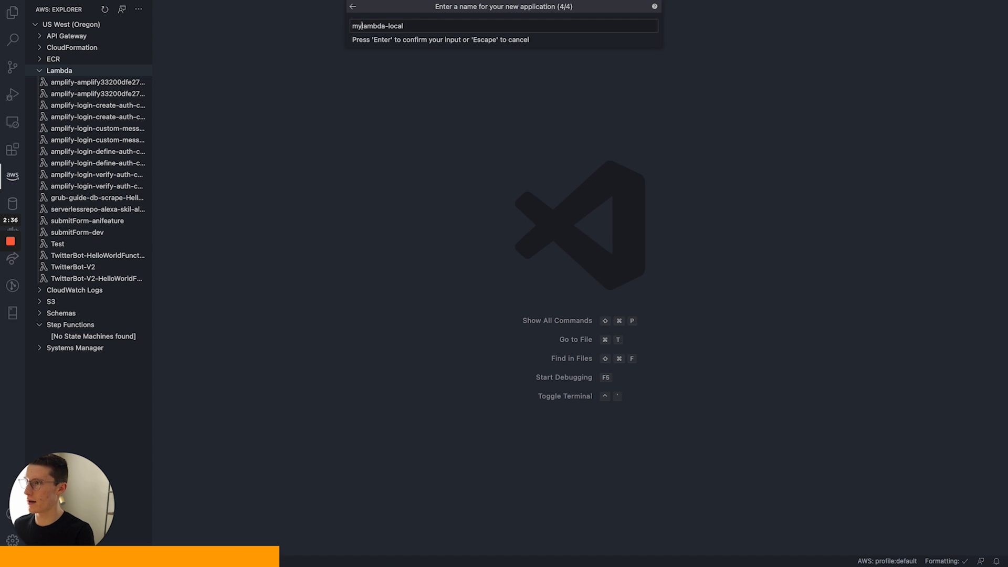
pyautogui.write('-first')
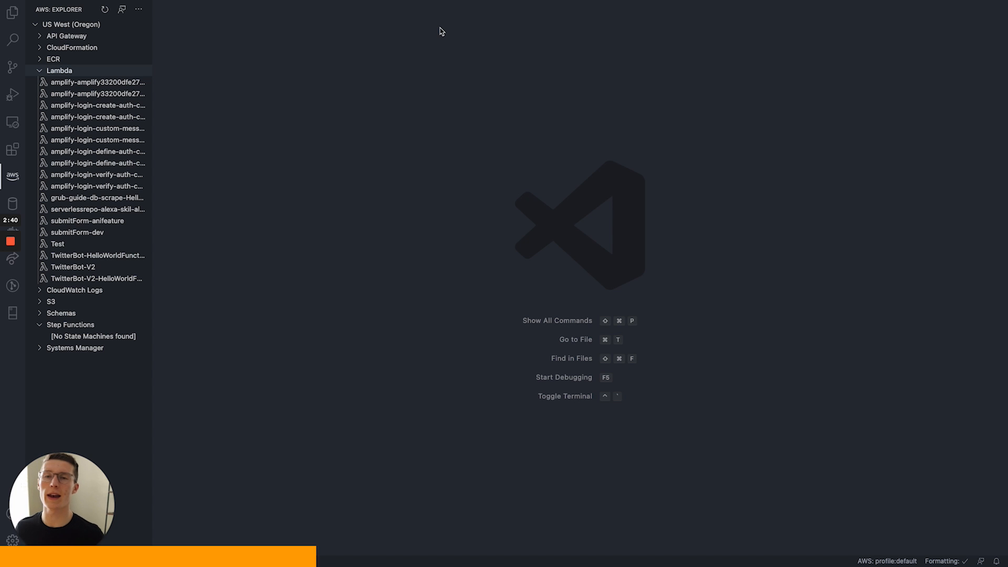
pyautogui.moveTo(215, 341)
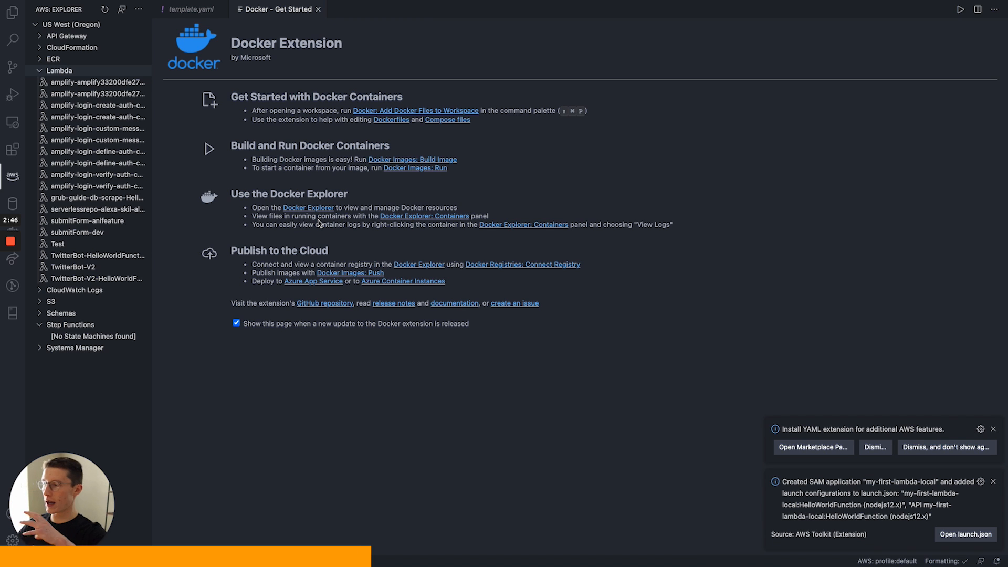
pyautogui.moveTo(207, 52)
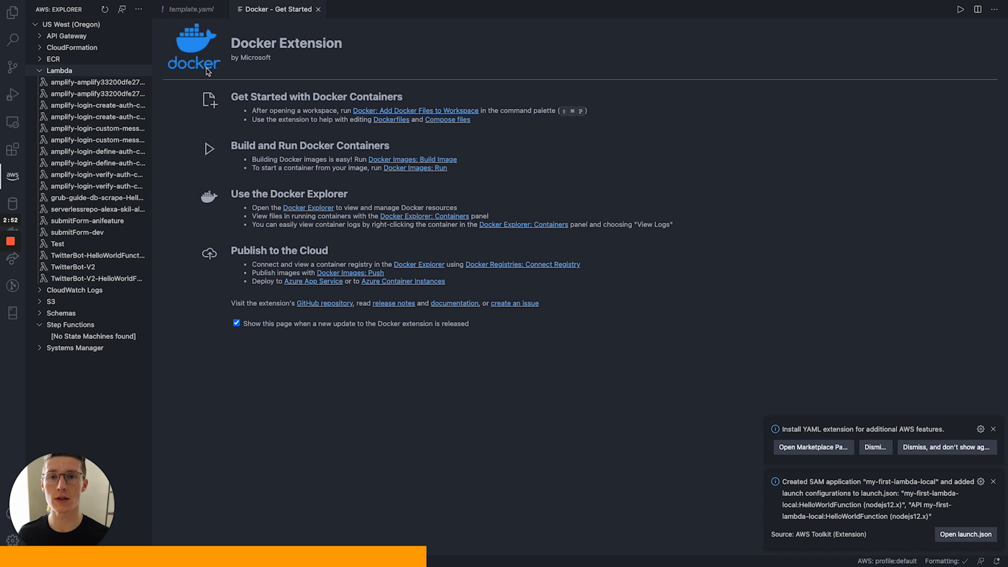
pyautogui.moveTo(318, 141)
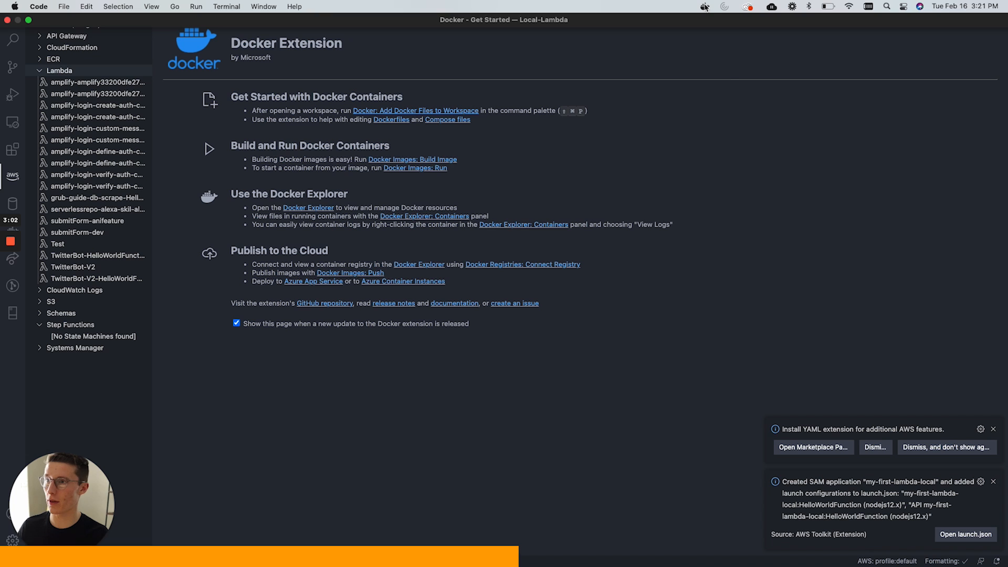
# Switch to the generated template.yaml tab of my-first-lambda-local.
pyautogui.click(705, 6)
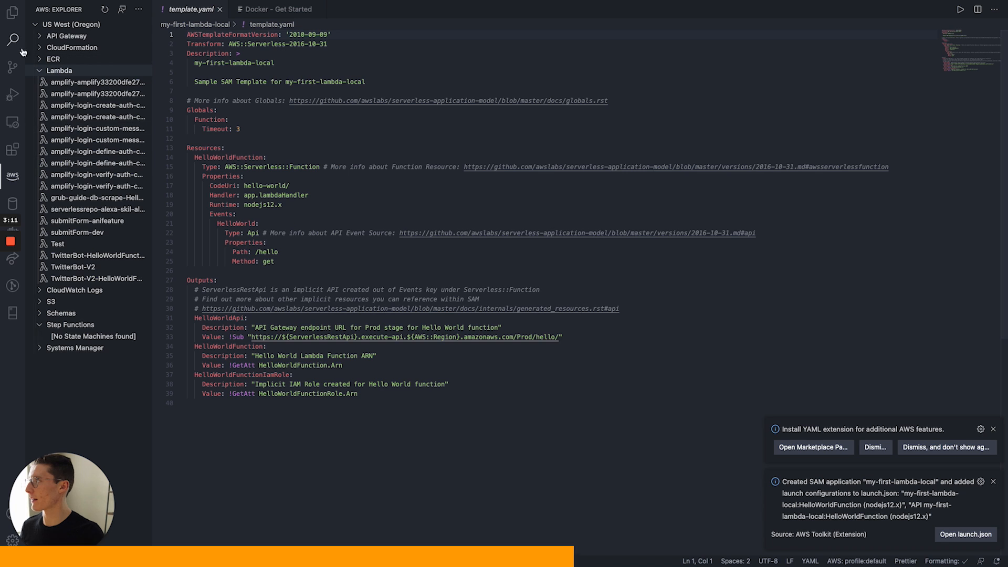
# Expand the hello-world folder in the Explorer and open the app.js handler.
pyautogui.click(12, 12)
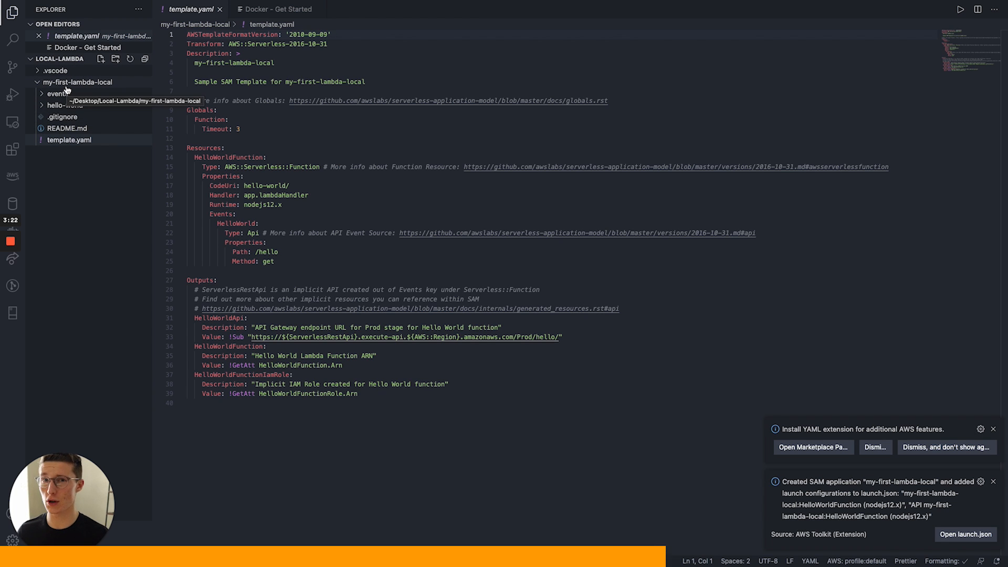
pyautogui.click(65, 105)
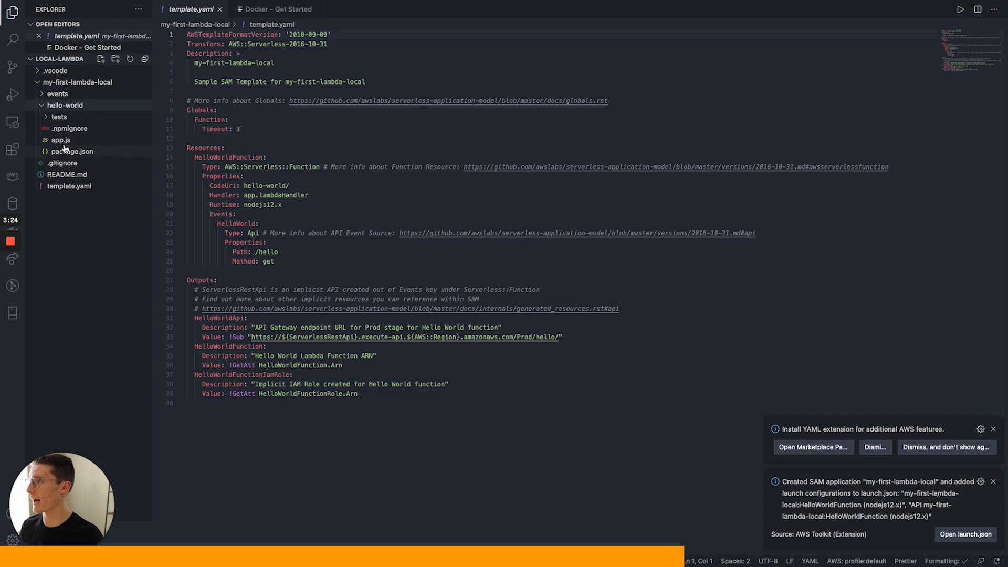
pyautogui.click(61, 140)
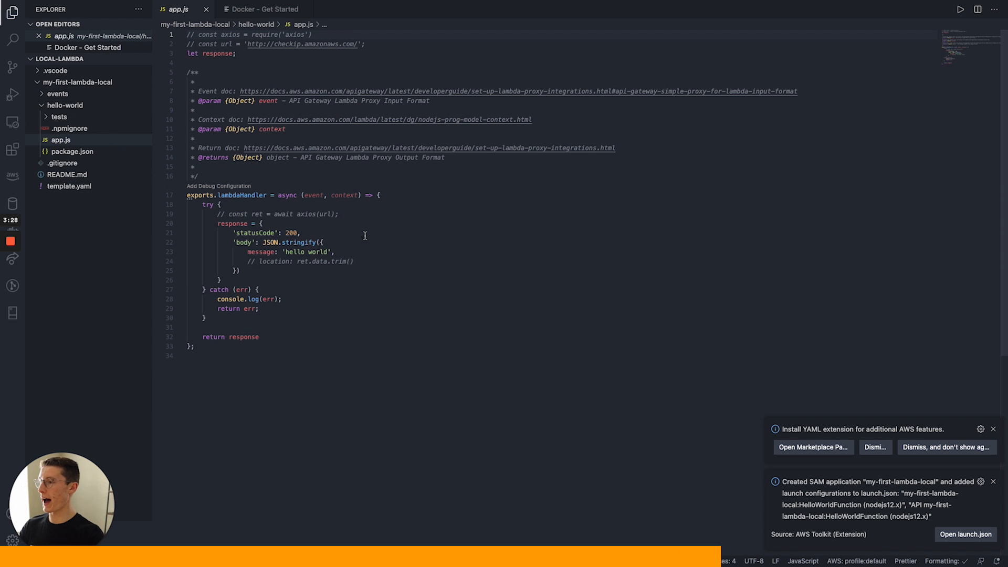
pyautogui.moveTo(306, 243)
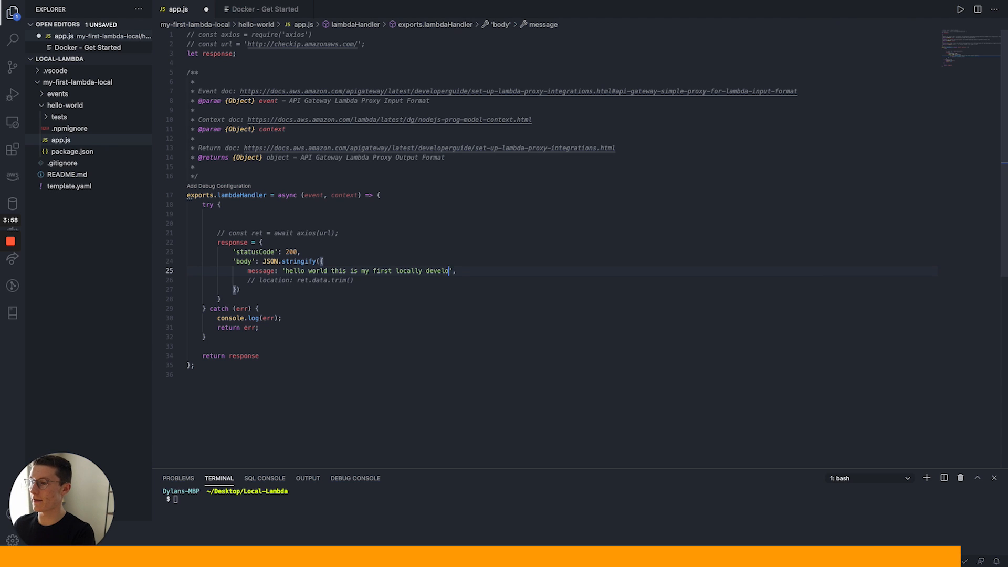
# Finish the 'my first locally developed lambda' message and run the local debug configuration to completion.
pyautogui.write('ped lambda')
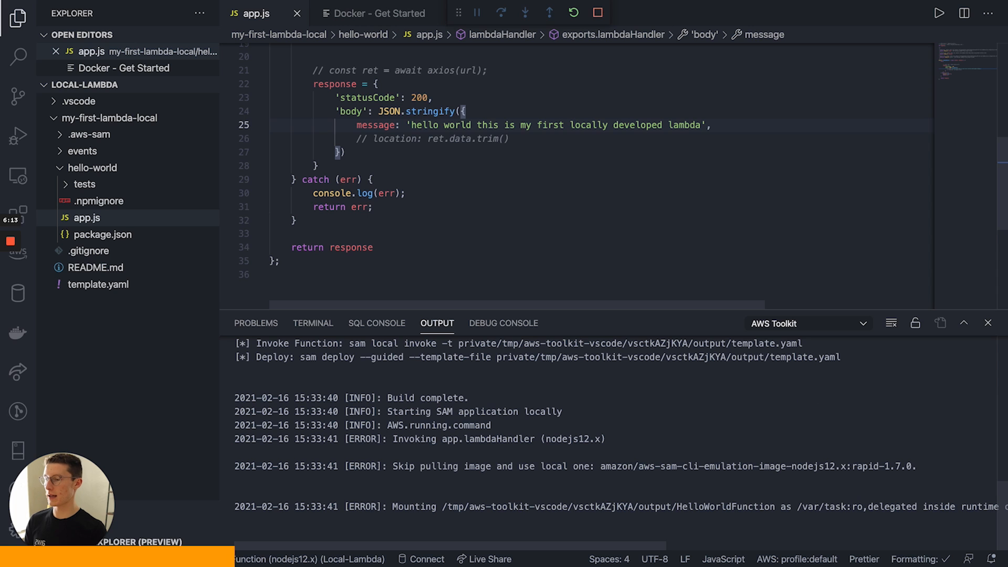
pyautogui.click(18, 135)
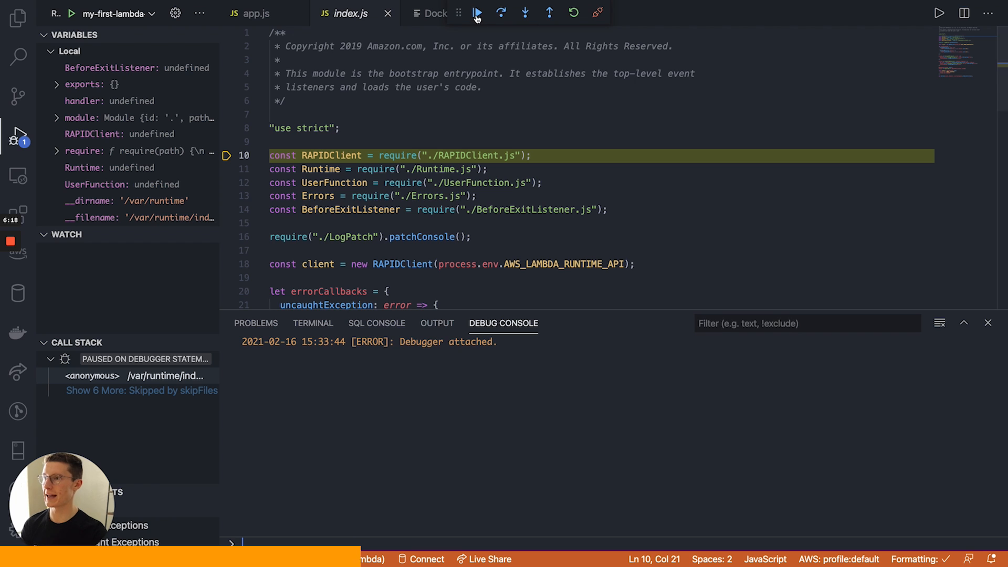
pyautogui.click(478, 13)
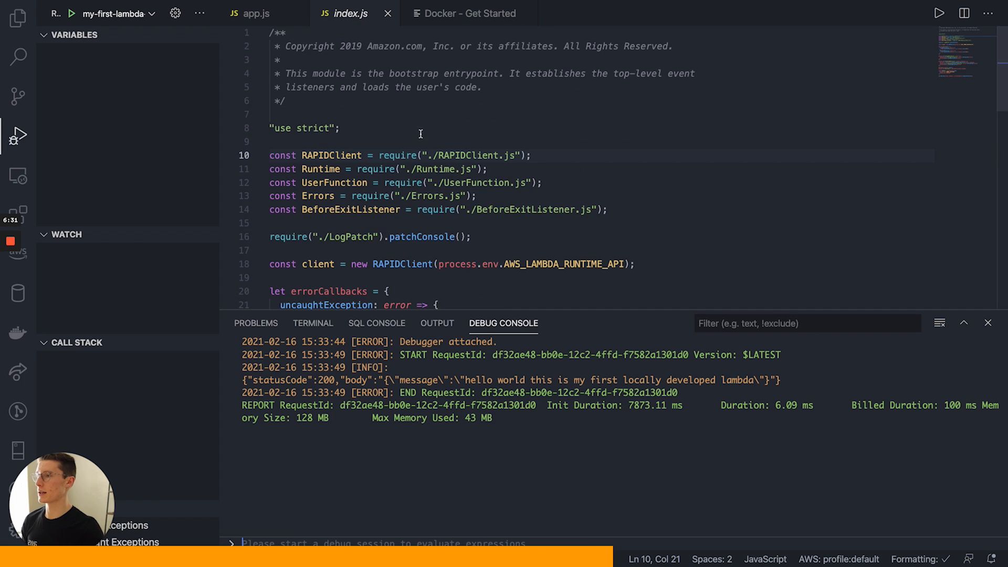
pyautogui.click(255, 323)
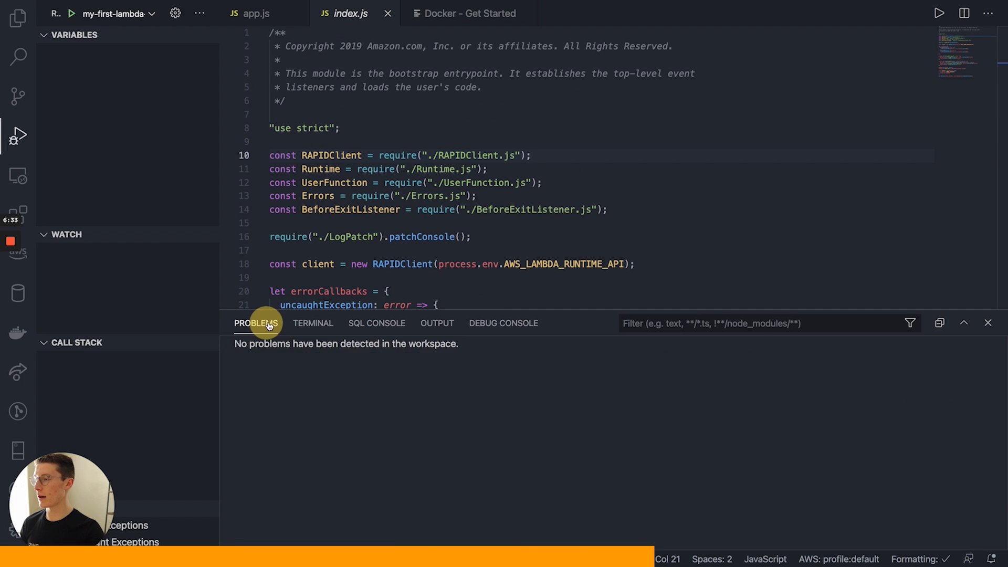
# Return to the Terminal panel and focus it for running sam commands.
pyautogui.click(313, 323)
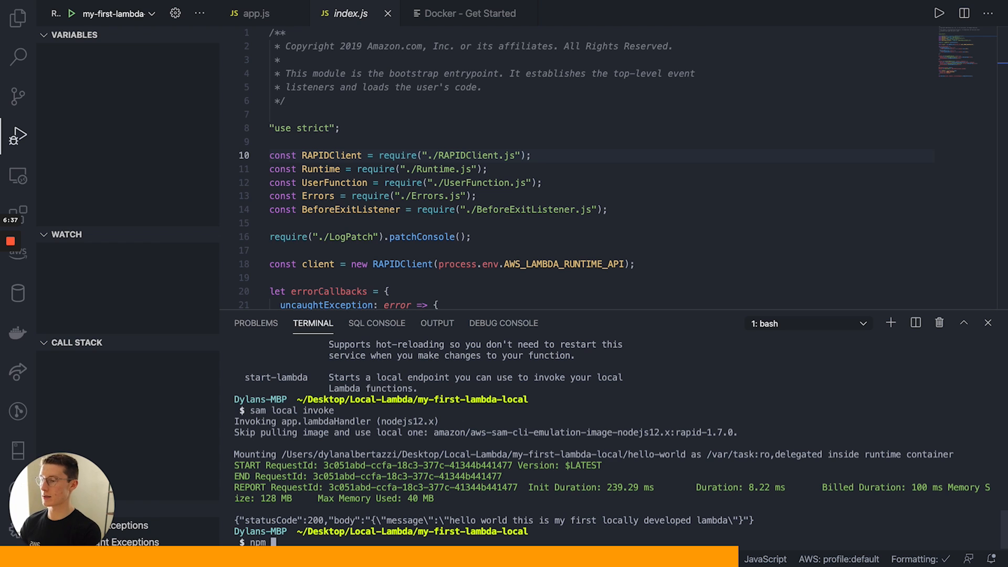
pyautogui.click(18, 17)
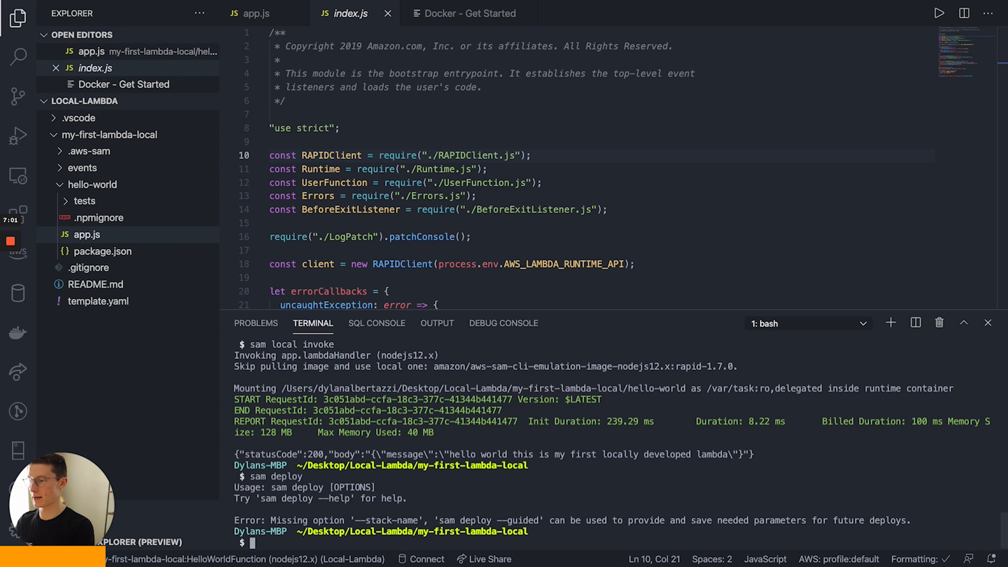
# Run sam deploy --guided with stack Local-Lambda, region us-west-2, 'y' answers and default samconfig.toml.
pyautogui.write('sam deploy')
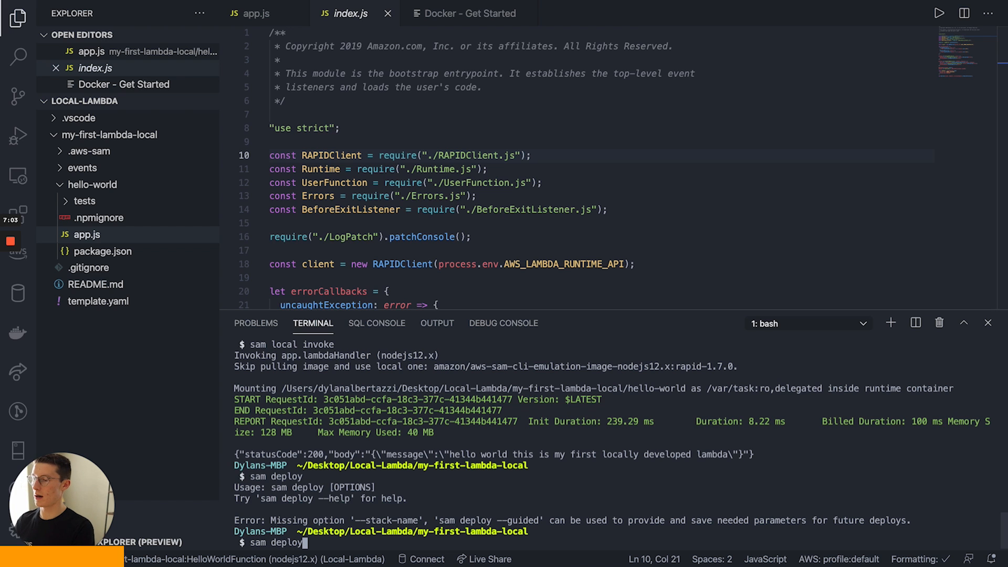
pyautogui.write('--guided')
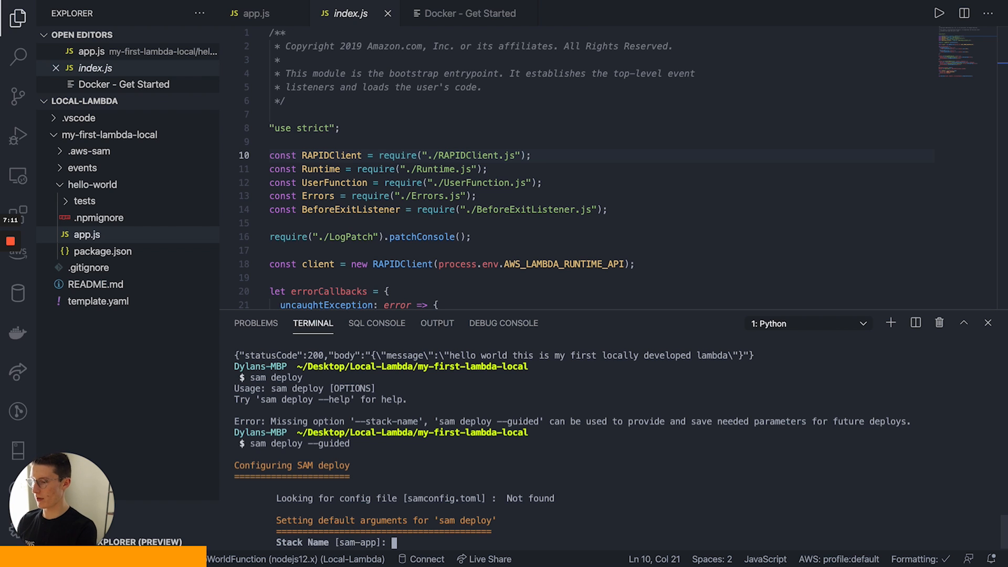
pyautogui.write('Local-Lambda')
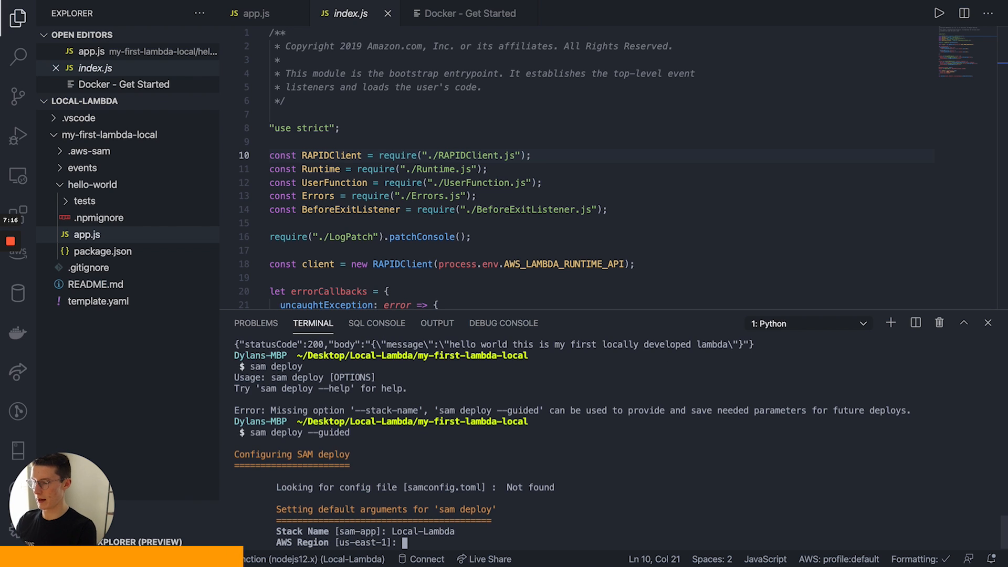
pyautogui.write('us-west-2')
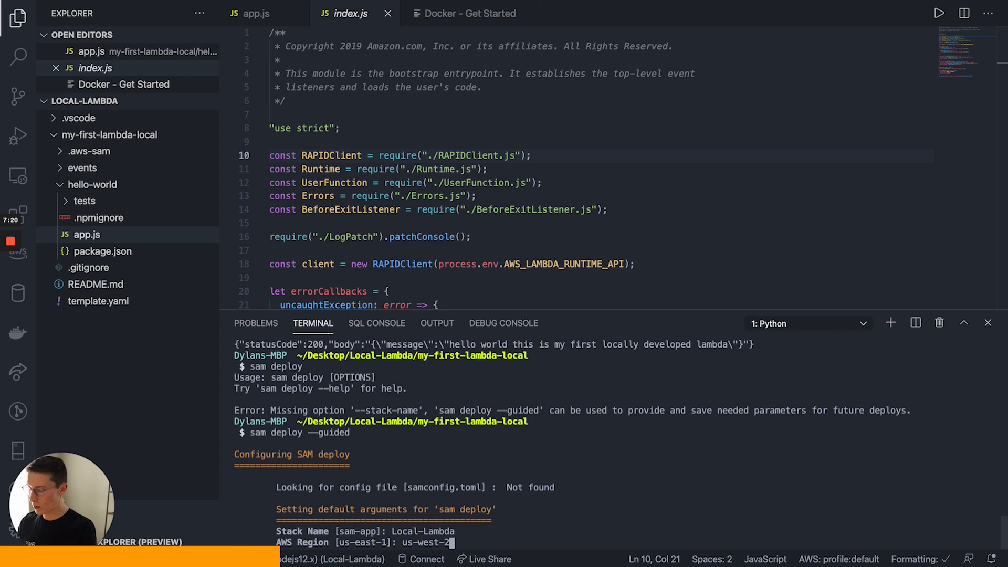
pyautogui.press('enter')
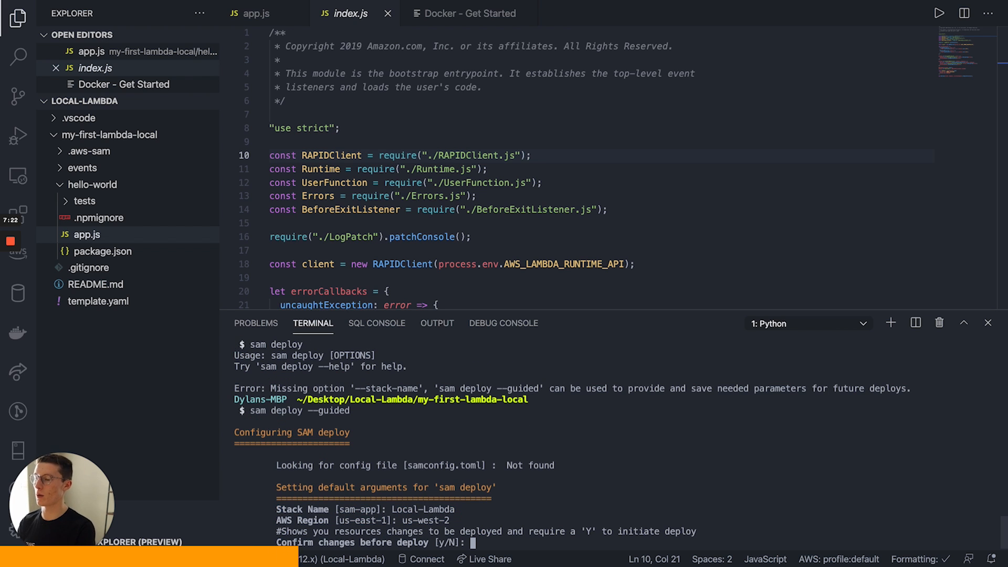
pyautogui.write('y')
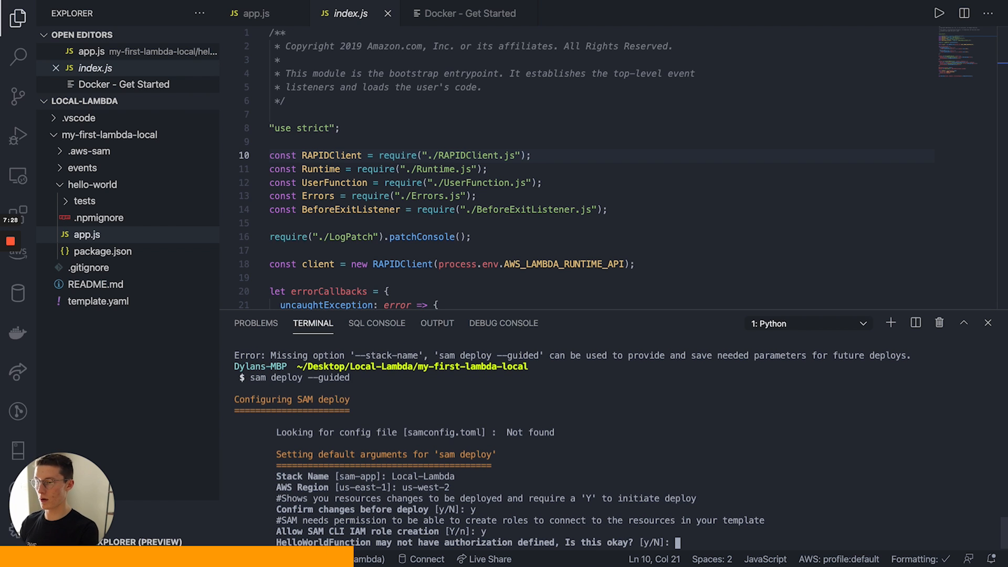
pyautogui.write('y')
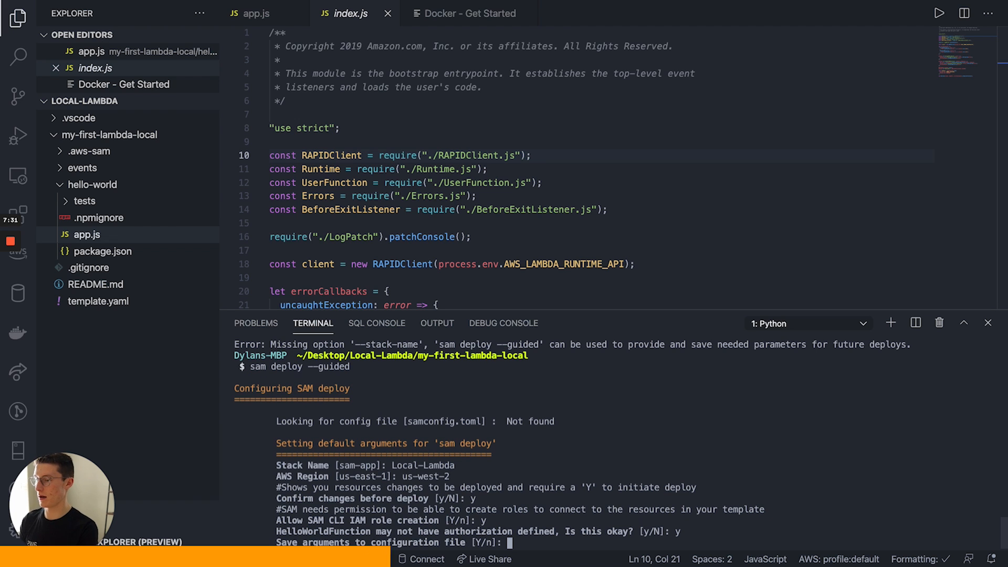
pyautogui.write('y')
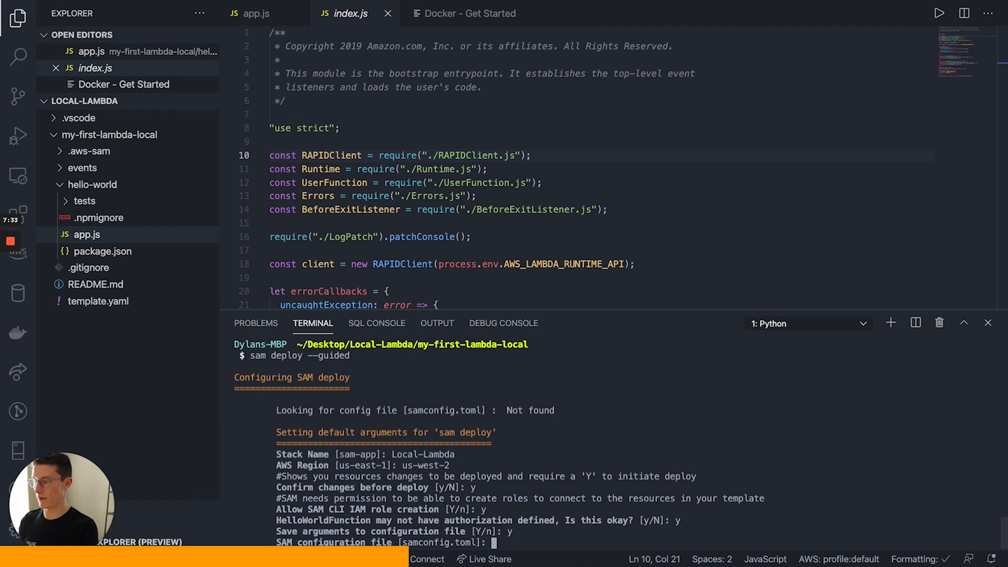
pyautogui.press('enter')
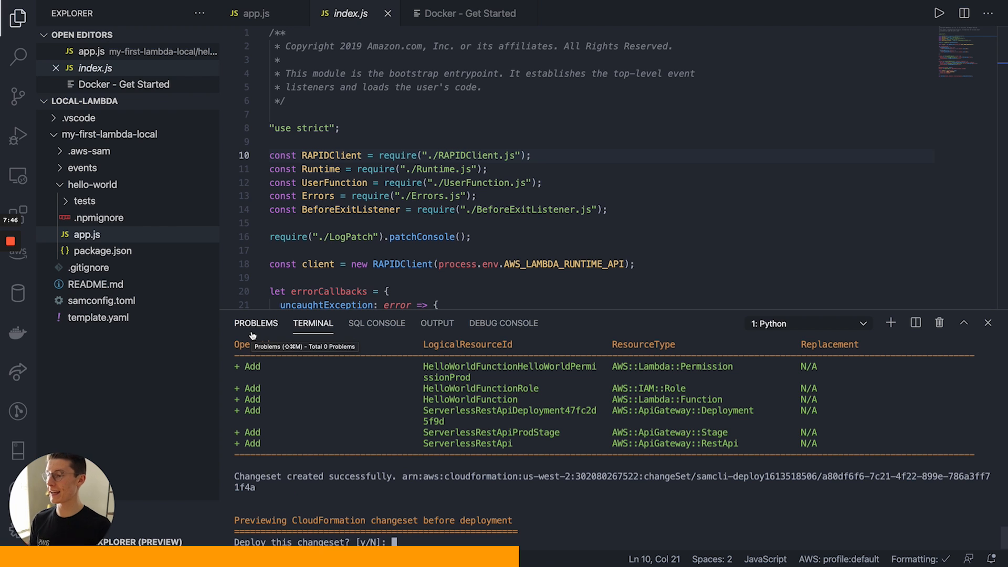
# Answer 'y' to deploy the previewed CloudFormation changeset.
pyautogui.write('y')
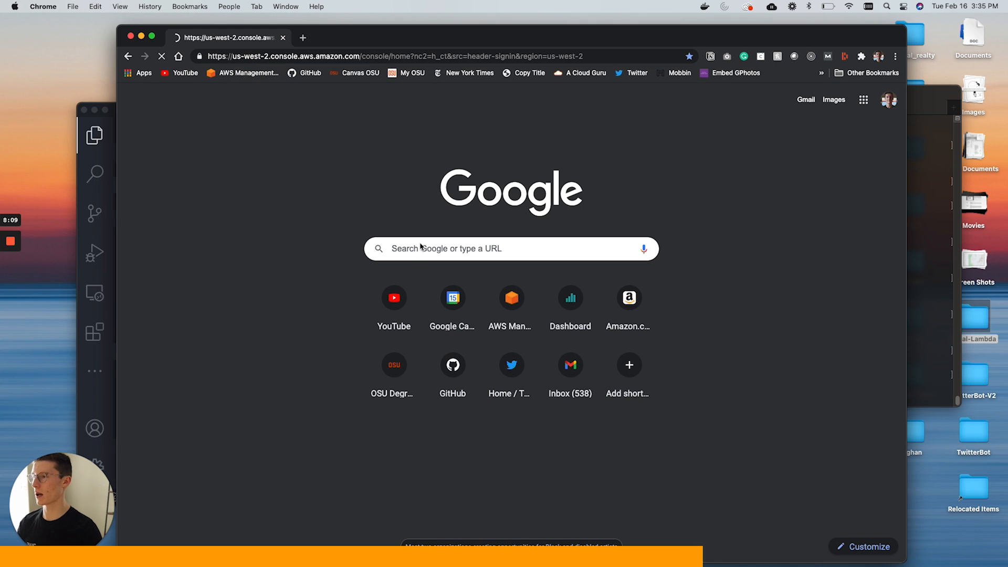
pyautogui.click(509, 298)
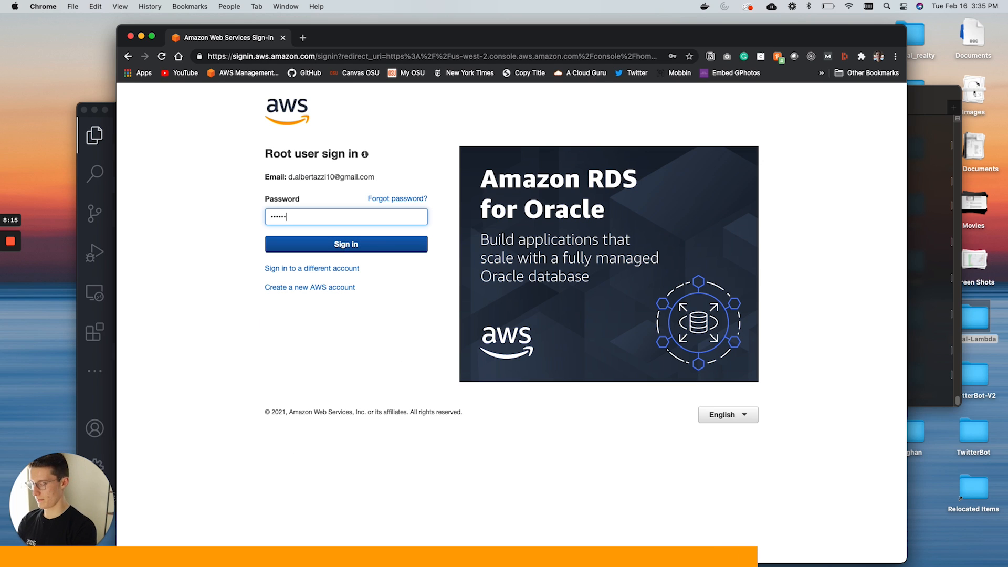
pyautogui.click(347, 243)
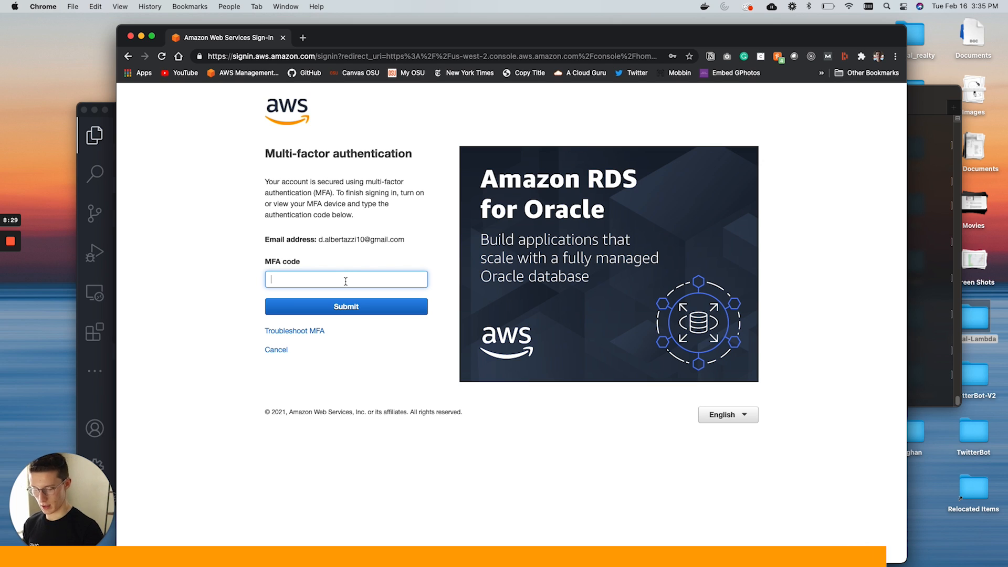
pyautogui.write('8677')
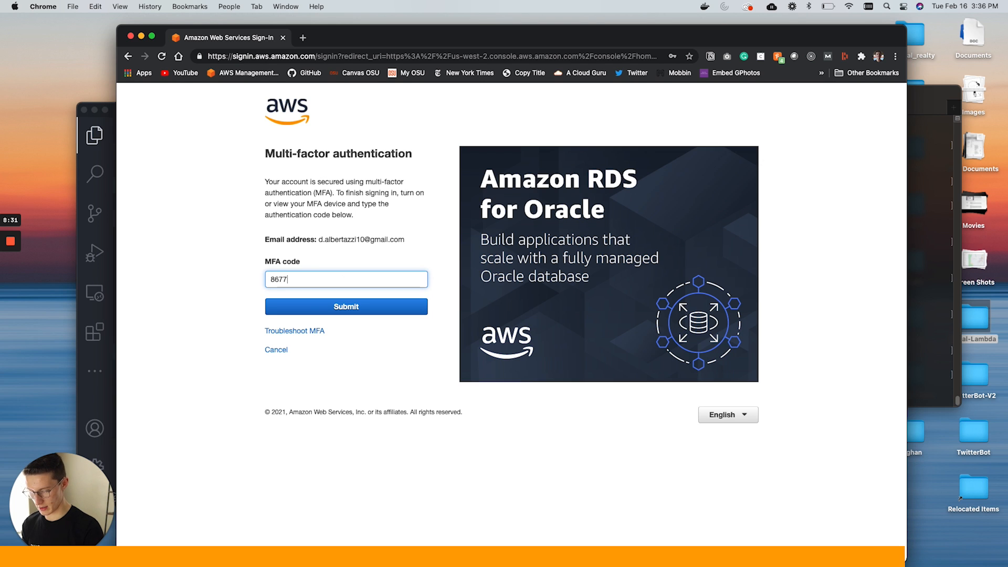
pyautogui.click(346, 306)
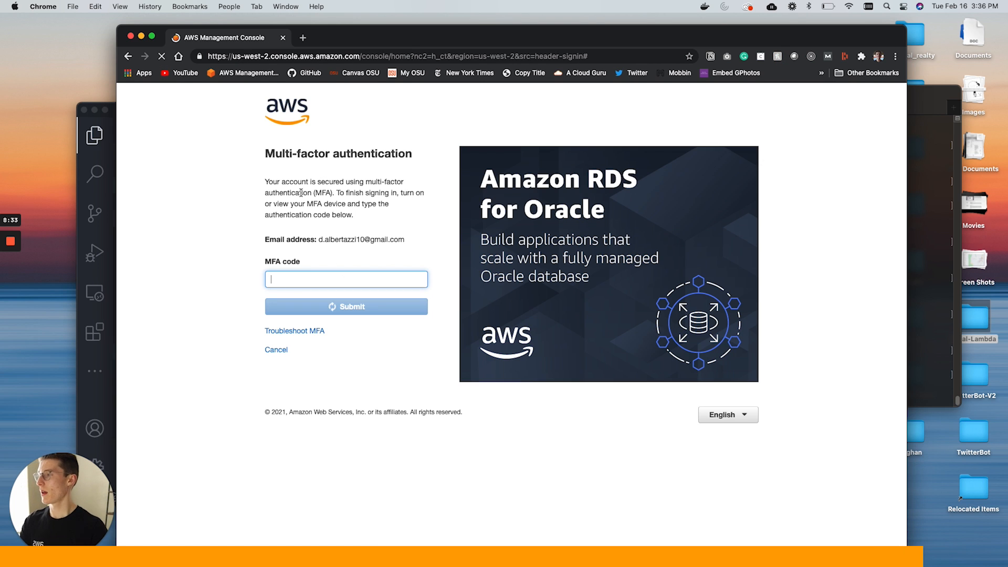
pyautogui.click(346, 306)
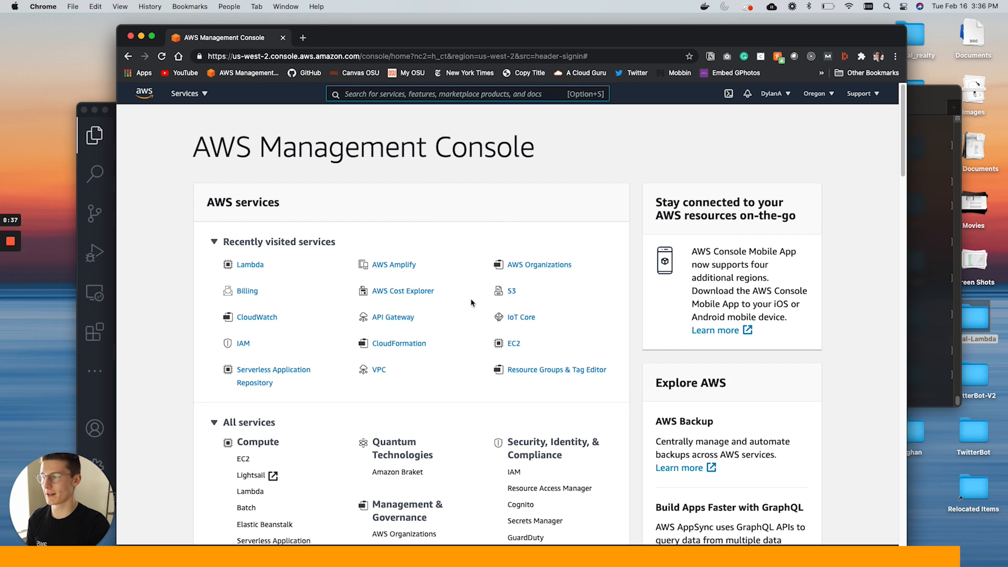
# Open HelloWorldFunction from the Local-Lambda application and scroll to its app.js code source.
pyautogui.click(247, 265)
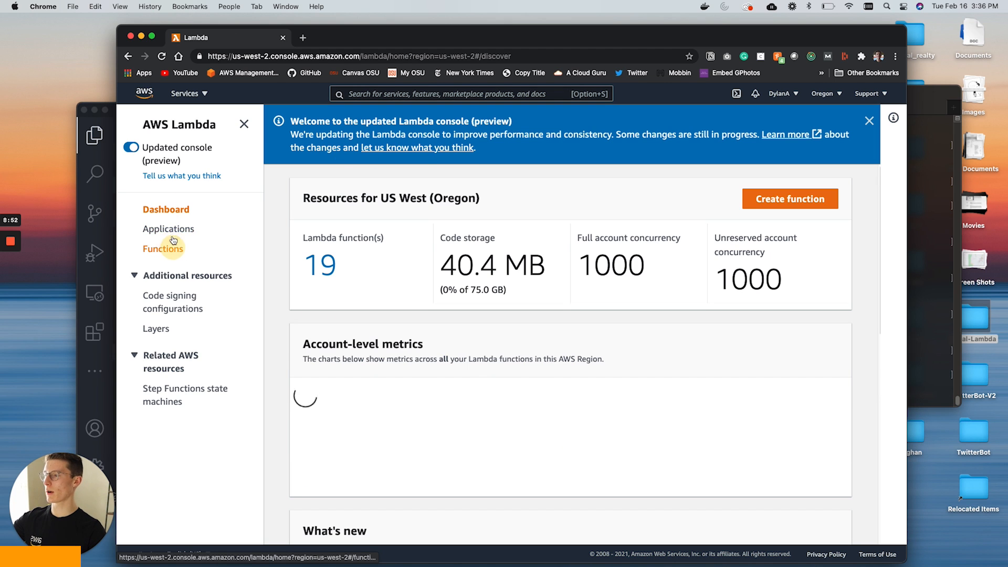
pyautogui.click(169, 229)
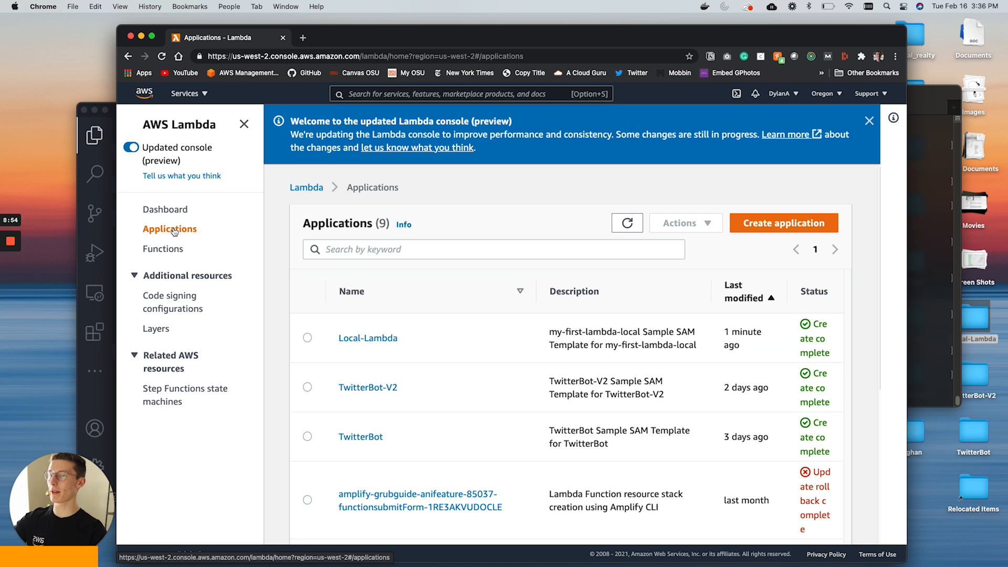
pyautogui.moveTo(375, 341)
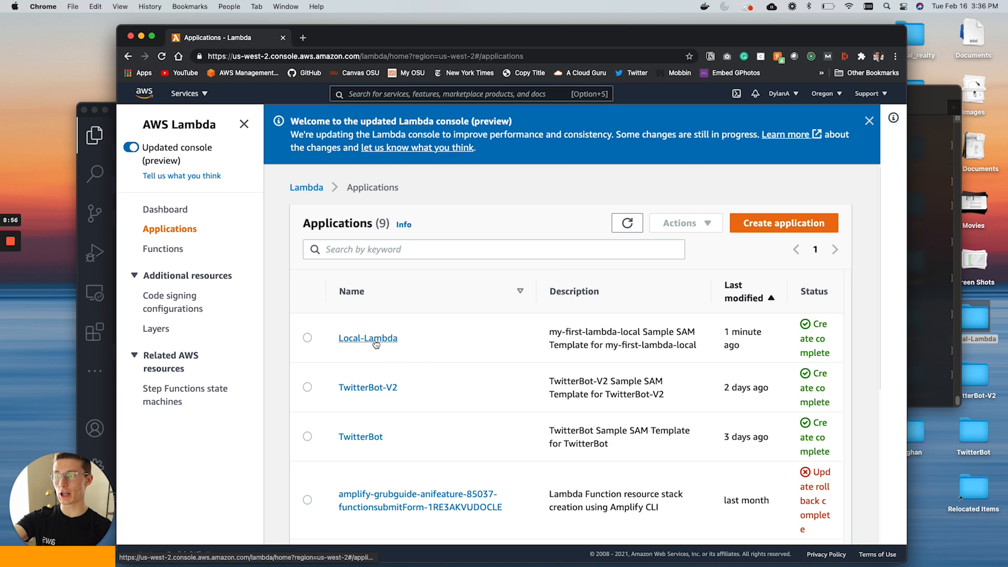
pyautogui.click(368, 338)
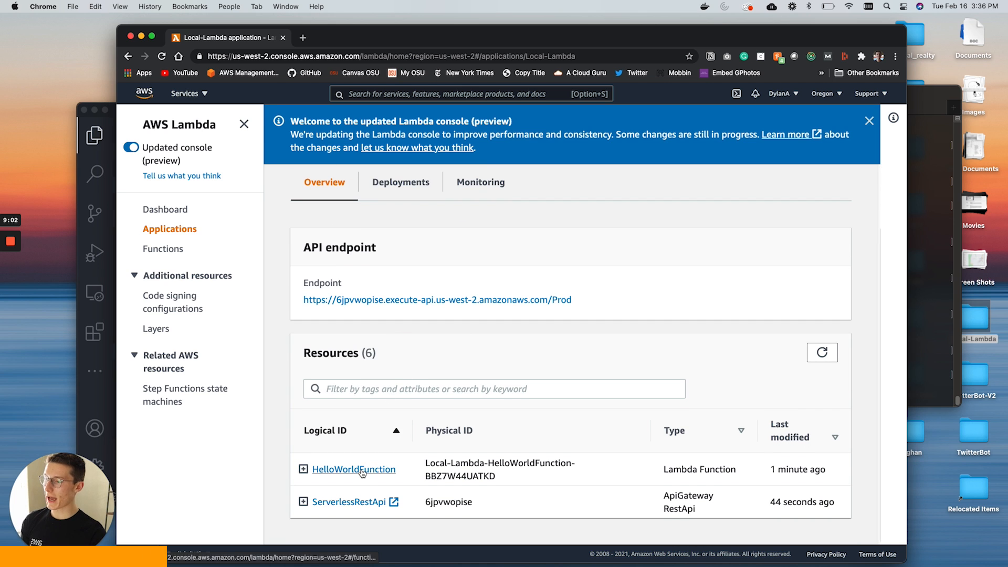
pyautogui.click(353, 470)
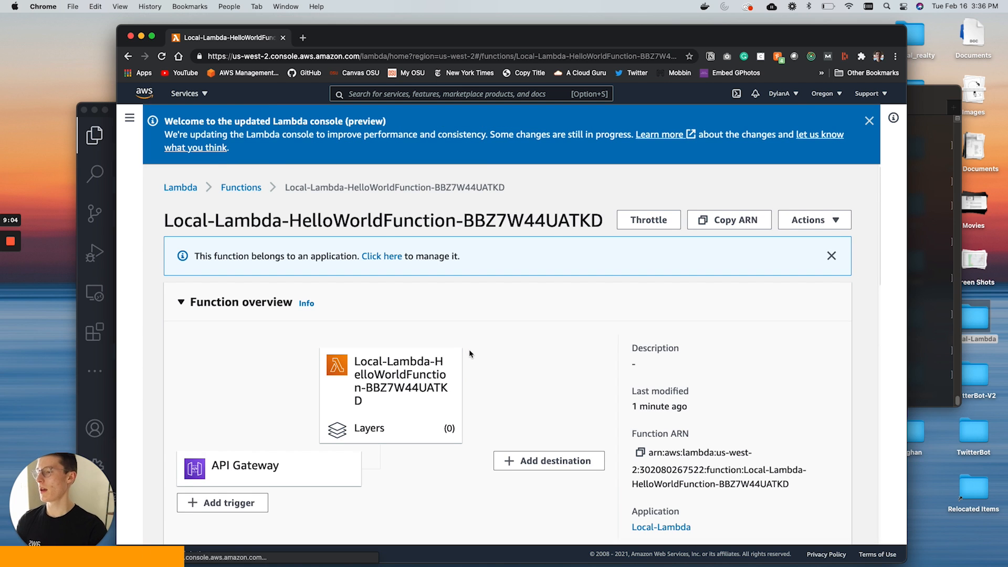
pyautogui.scroll(-3)
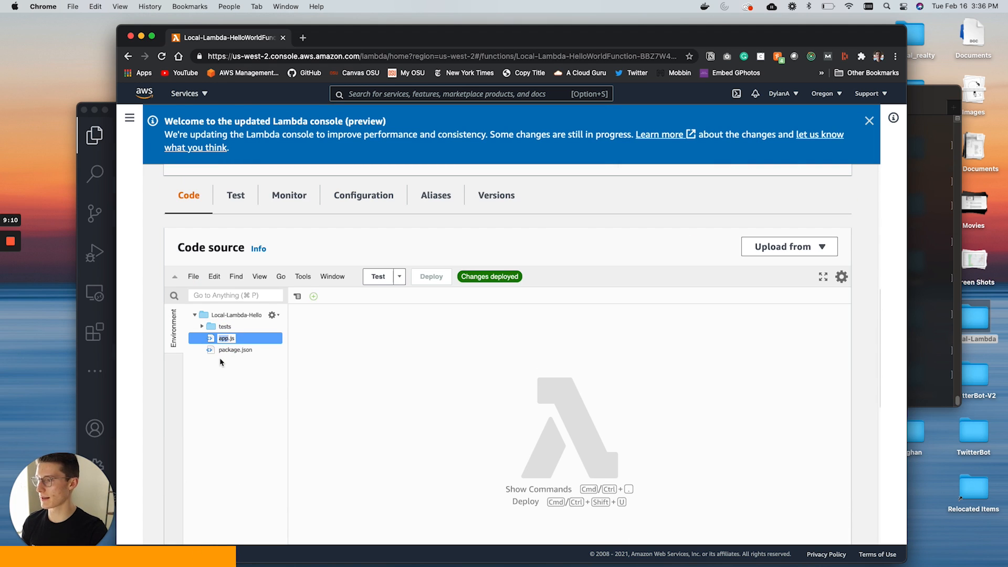
# Open app.js and append '. Version 2' to the hello world message string.
pyautogui.doubleClick(227, 339)
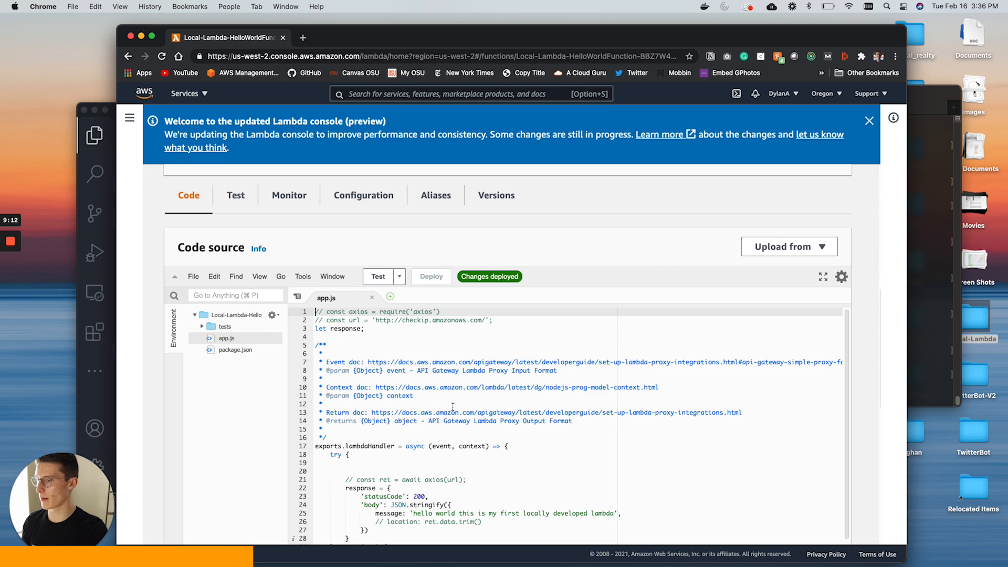
pyautogui.scroll(-3)
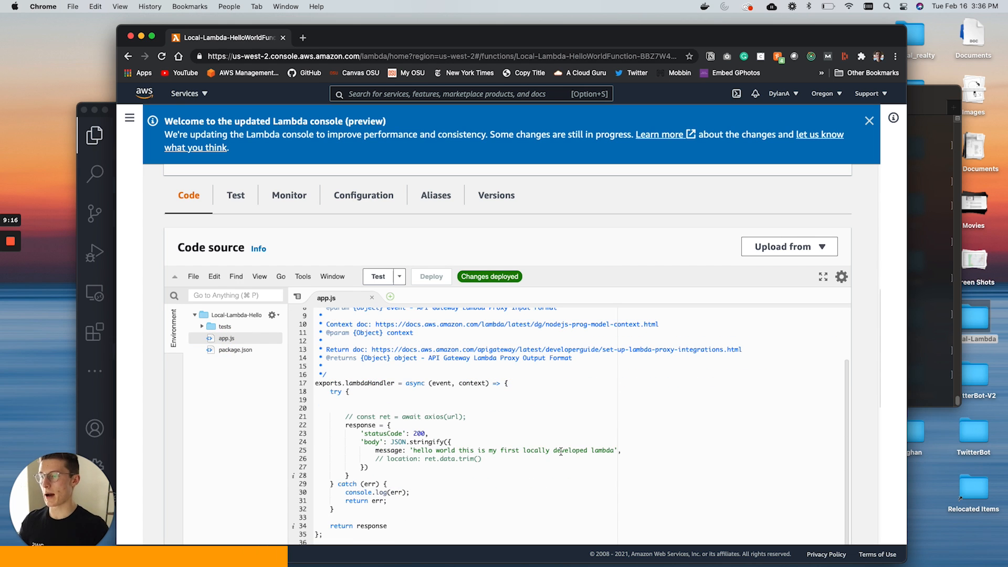
pyautogui.scroll(-3)
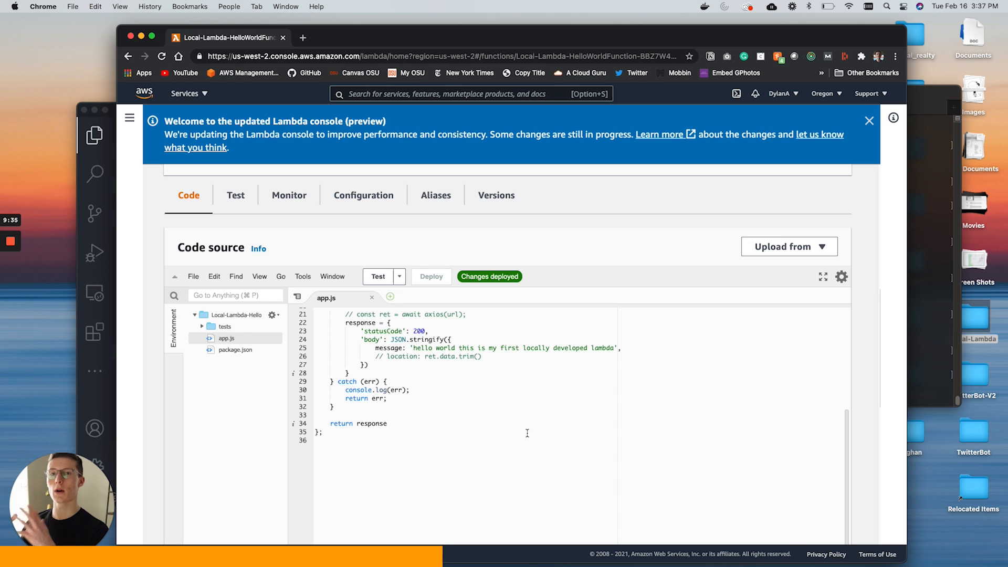
pyautogui.moveTo(512, 418)
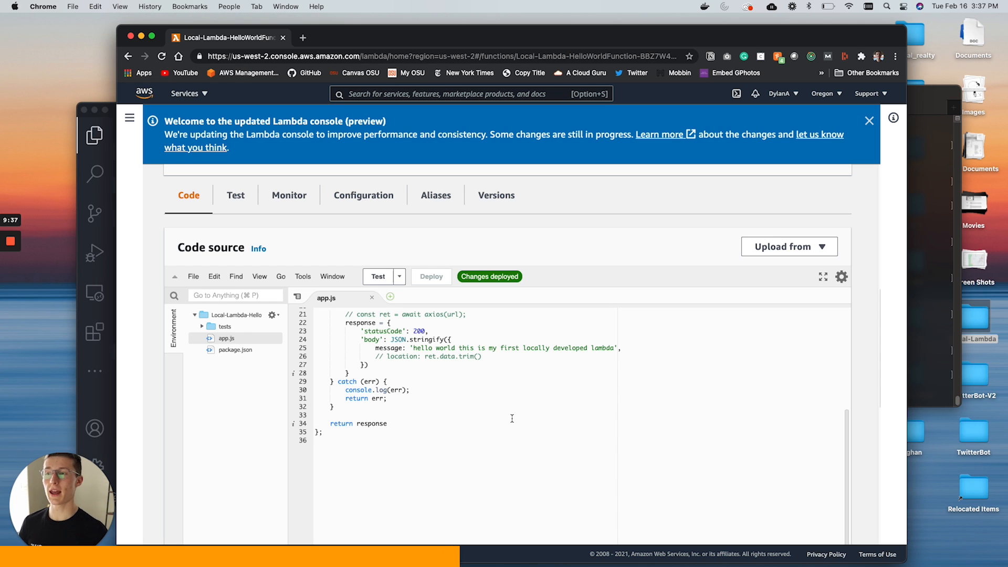
pyautogui.moveTo(518, 358)
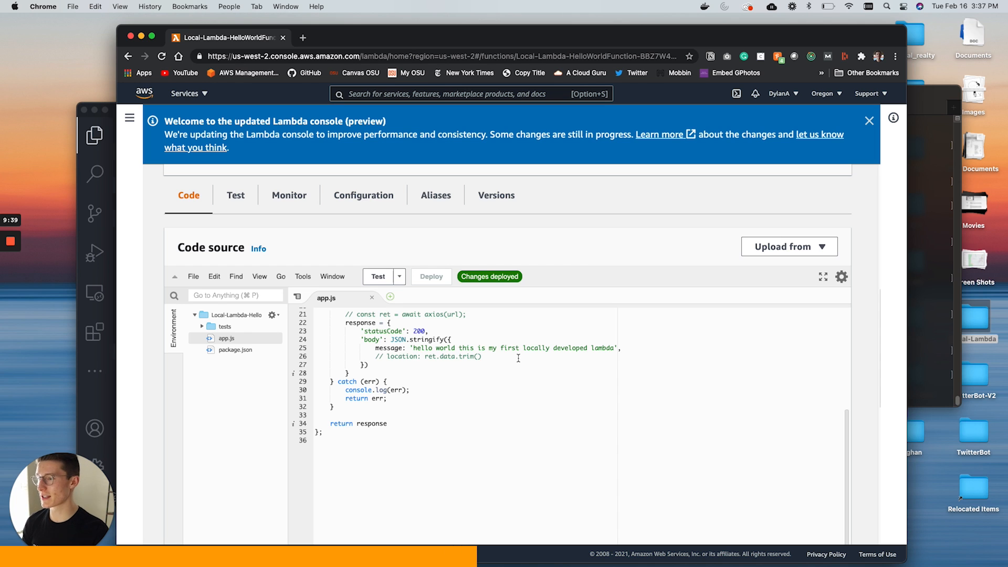
pyautogui.click(614, 348)
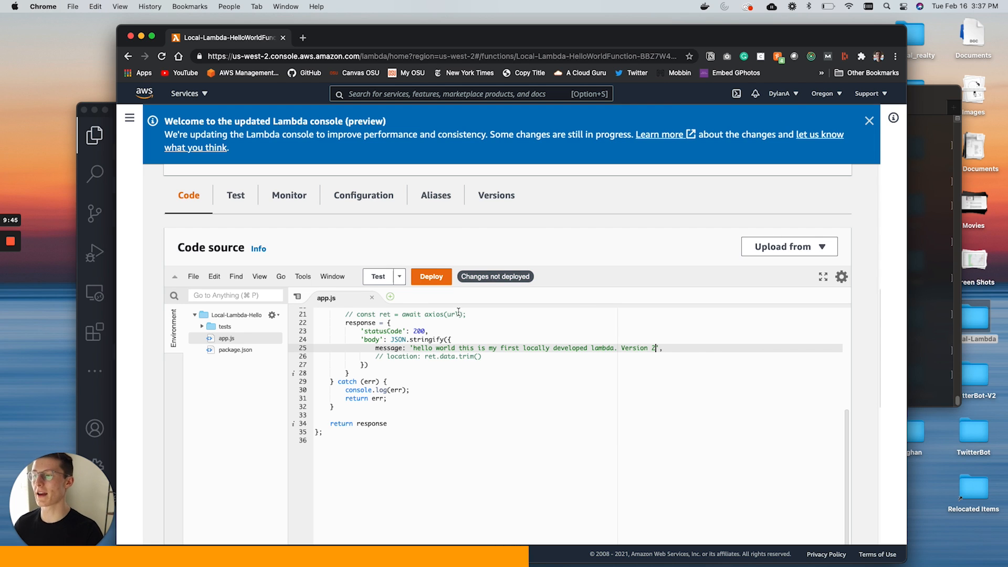
# Deploy the Version 2 code and save a test event named 'test'.
pyautogui.click(431, 275)
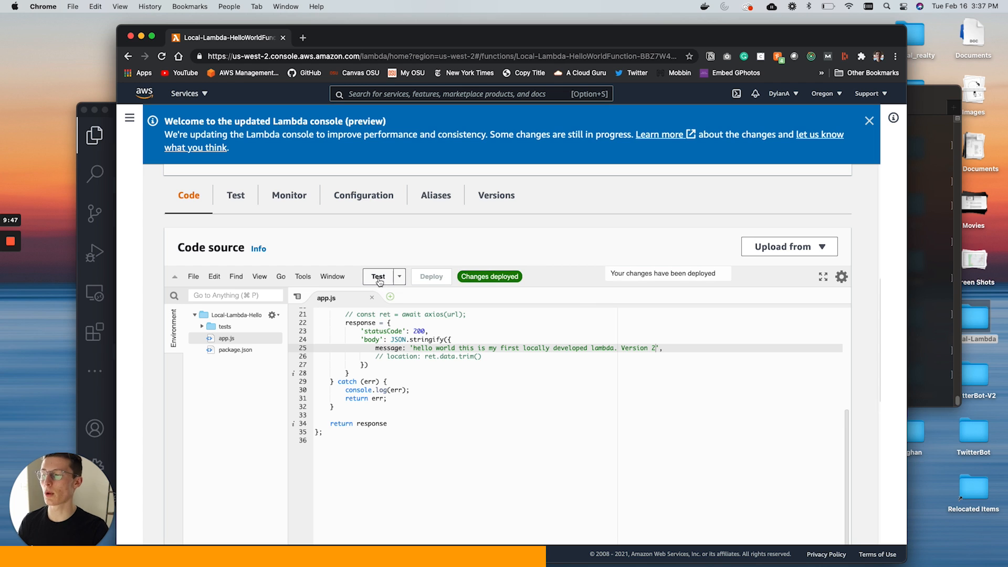
pyautogui.click(379, 277)
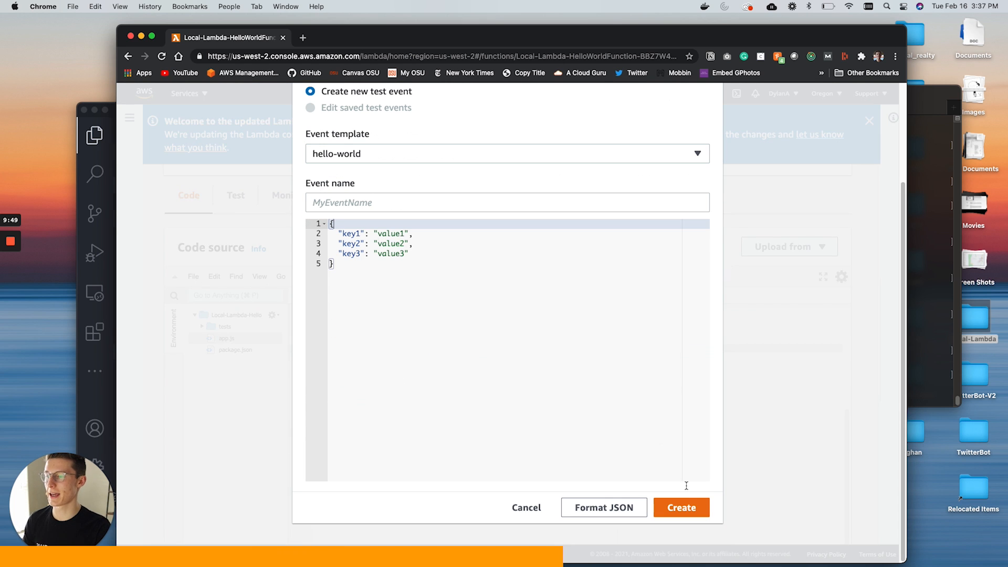
pyautogui.click(681, 507)
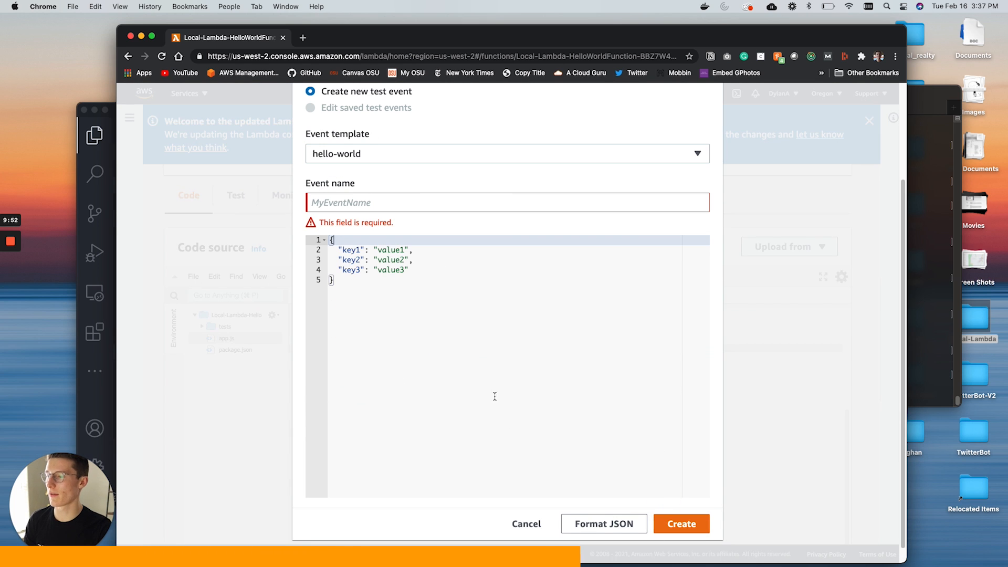
pyautogui.write('test')
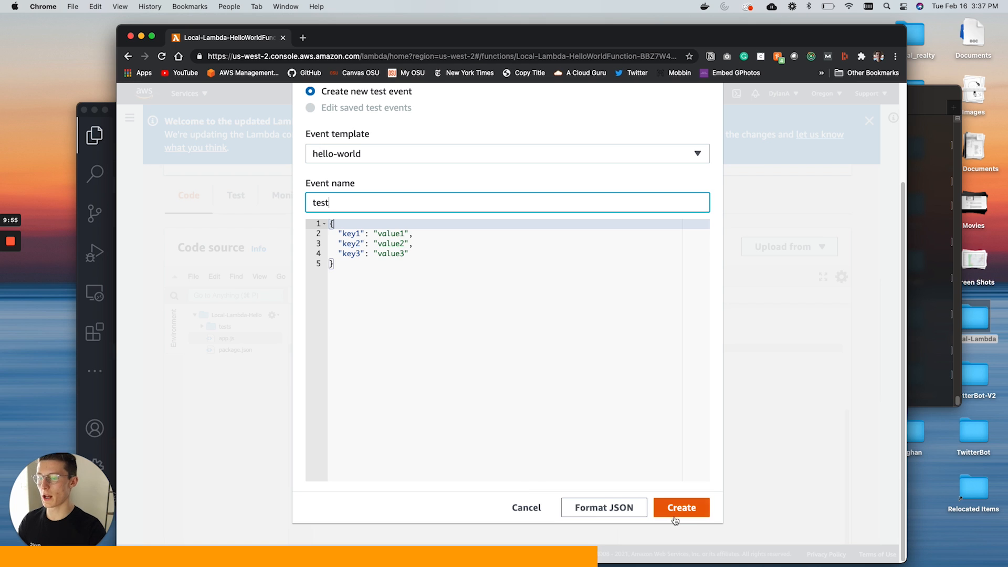
pyautogui.click(681, 507)
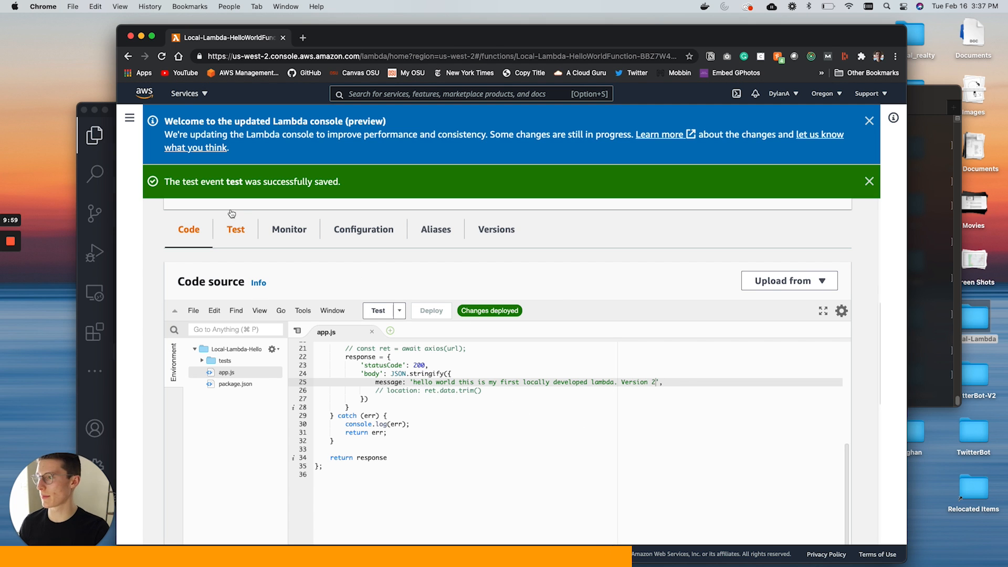
# Invoke the function with the 'test' event, returning status 200.
pyautogui.click(236, 229)
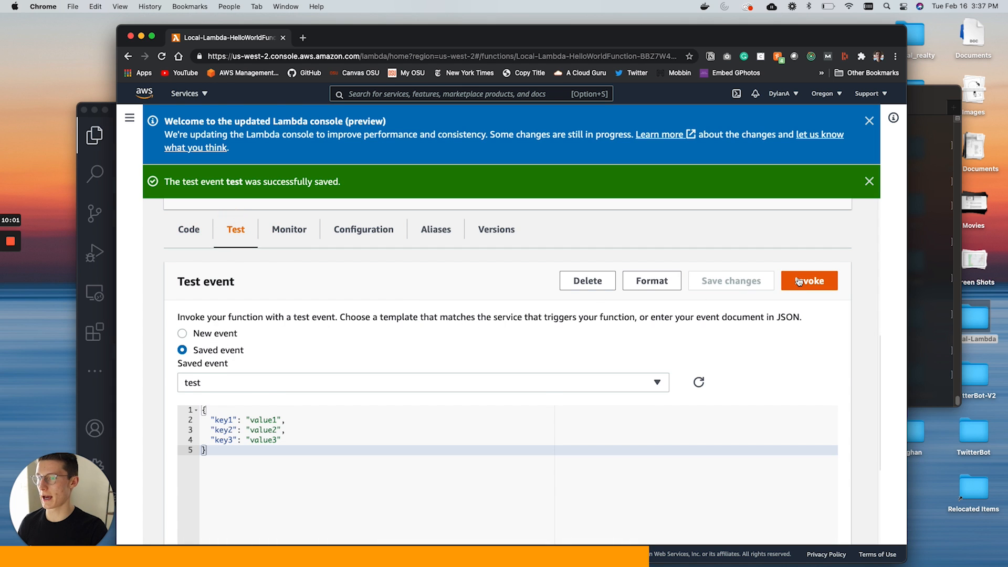
pyautogui.click(809, 281)
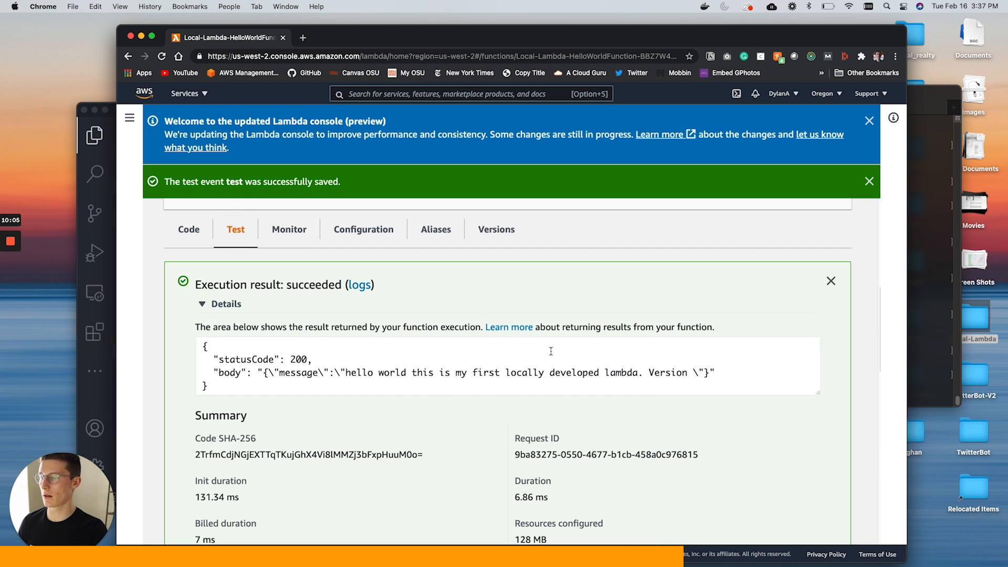
pyautogui.click(189, 229)
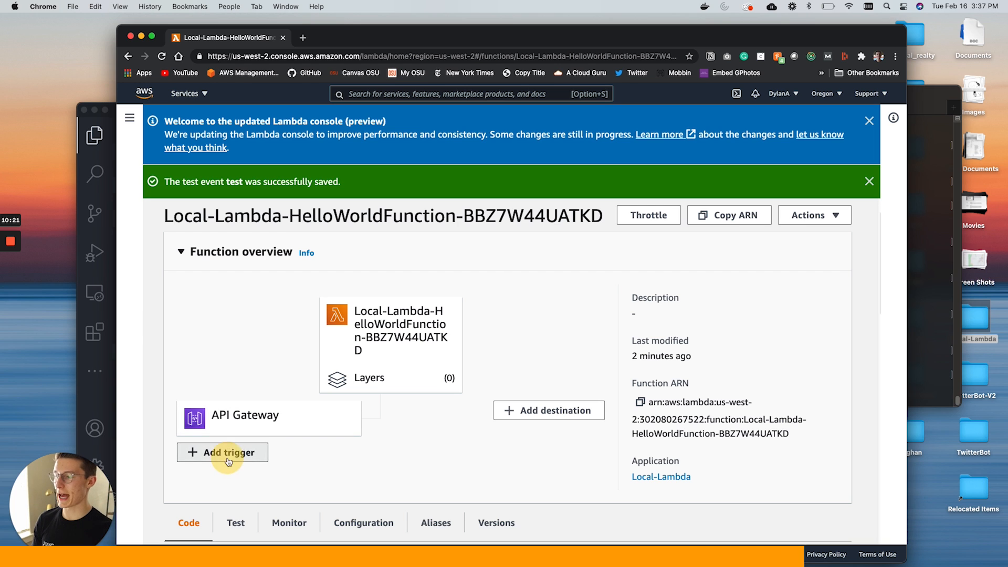
# Add an EventBridge (CloudWatch Events) trigger with a new rule using a schedule expression.
pyautogui.click(223, 452)
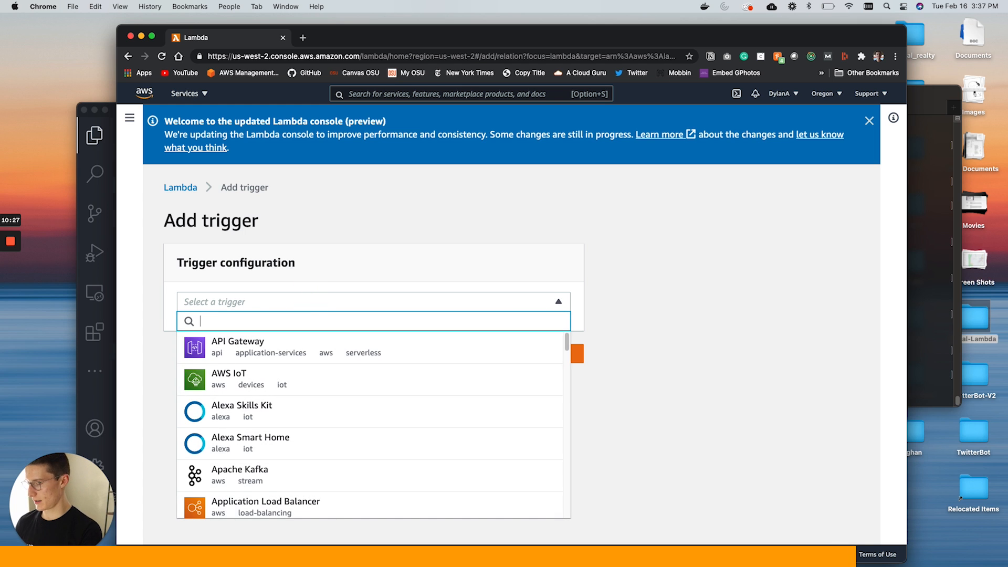
pyautogui.write('even')
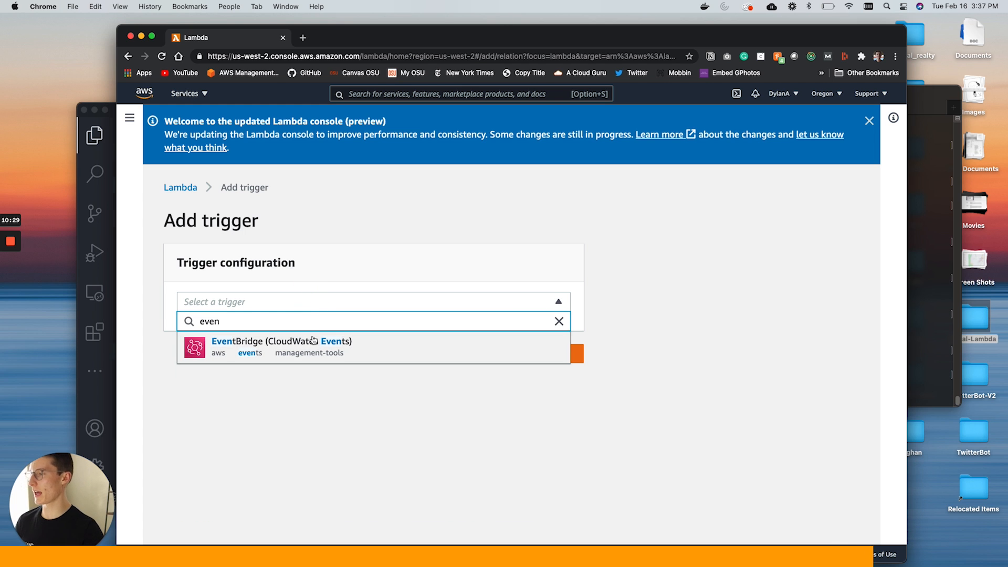
pyautogui.click(280, 347)
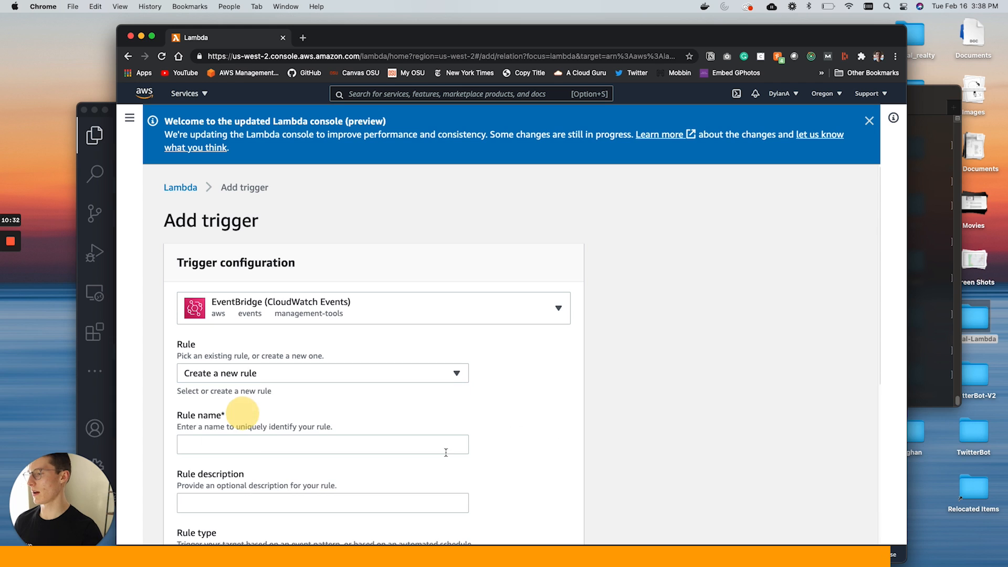
pyautogui.scroll(-3)
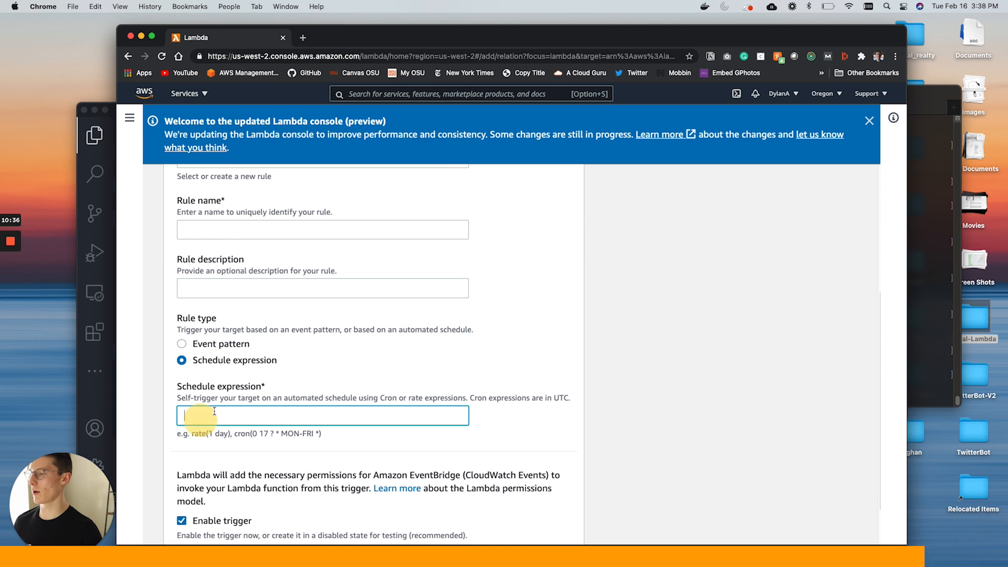
pyautogui.scroll(-3)
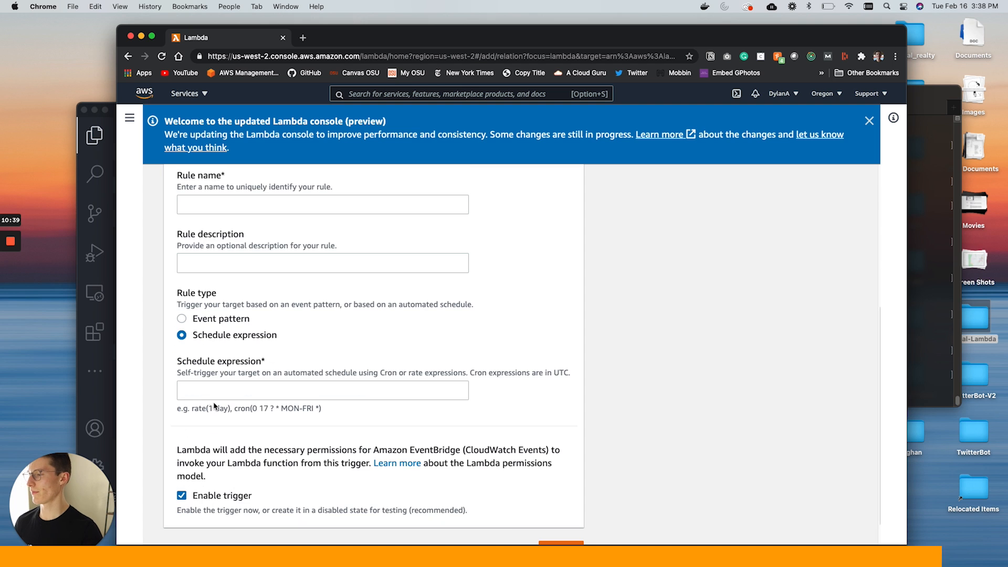
pyautogui.click(322, 391)
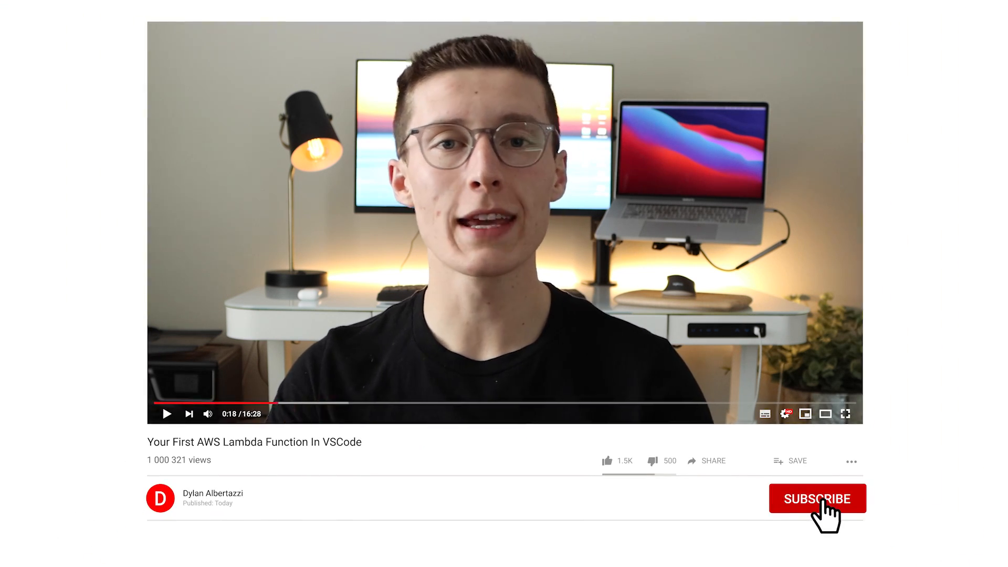
pyautogui.click(817, 499)
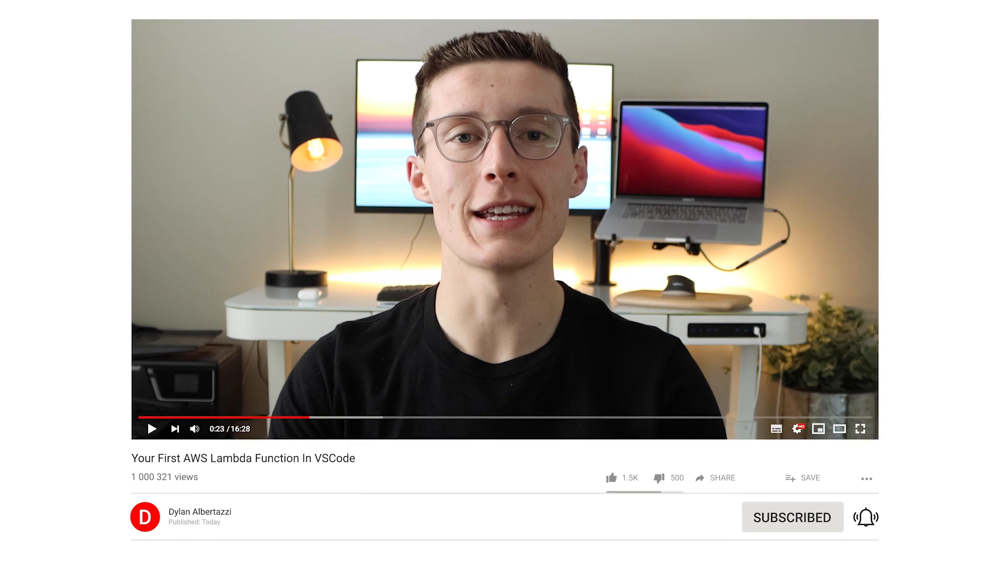